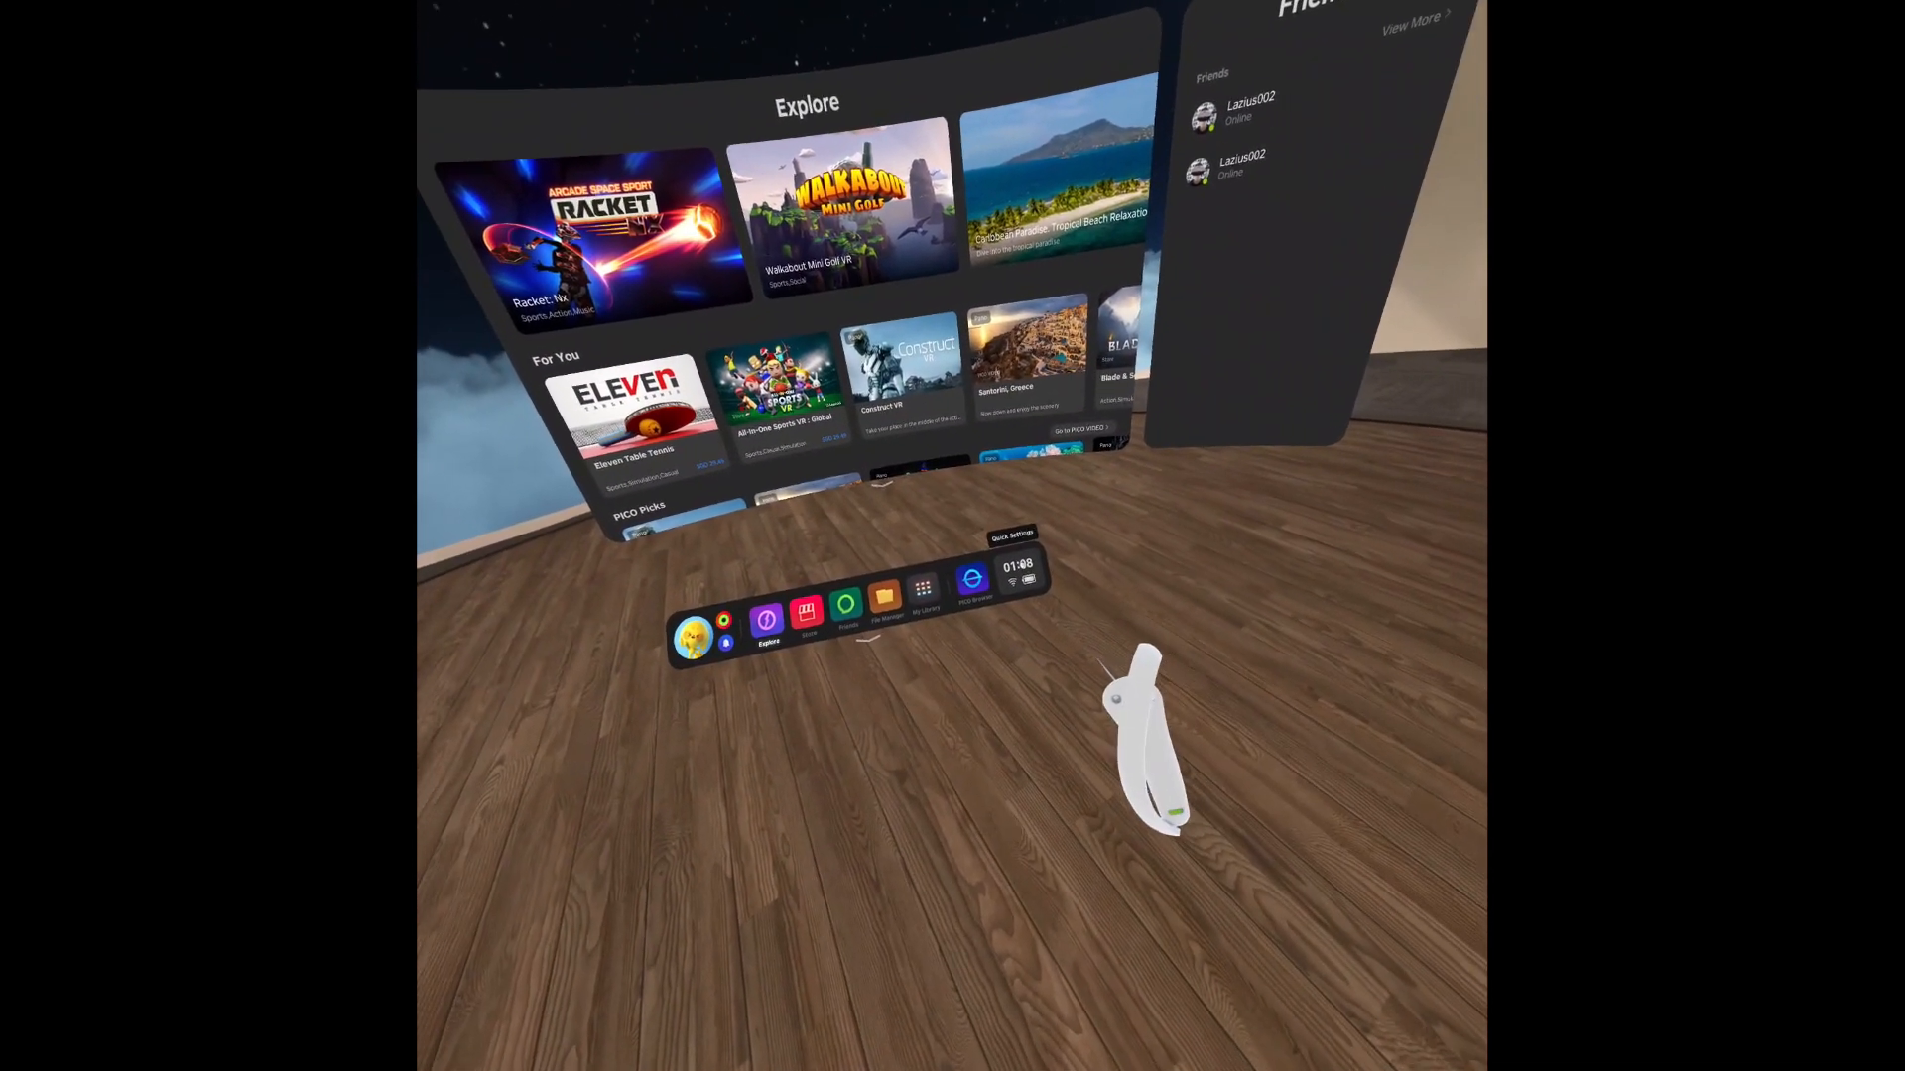
Check the connected Wi-Fi network via Quick Settings, then dismiss every panel.
left_click(1018, 565)
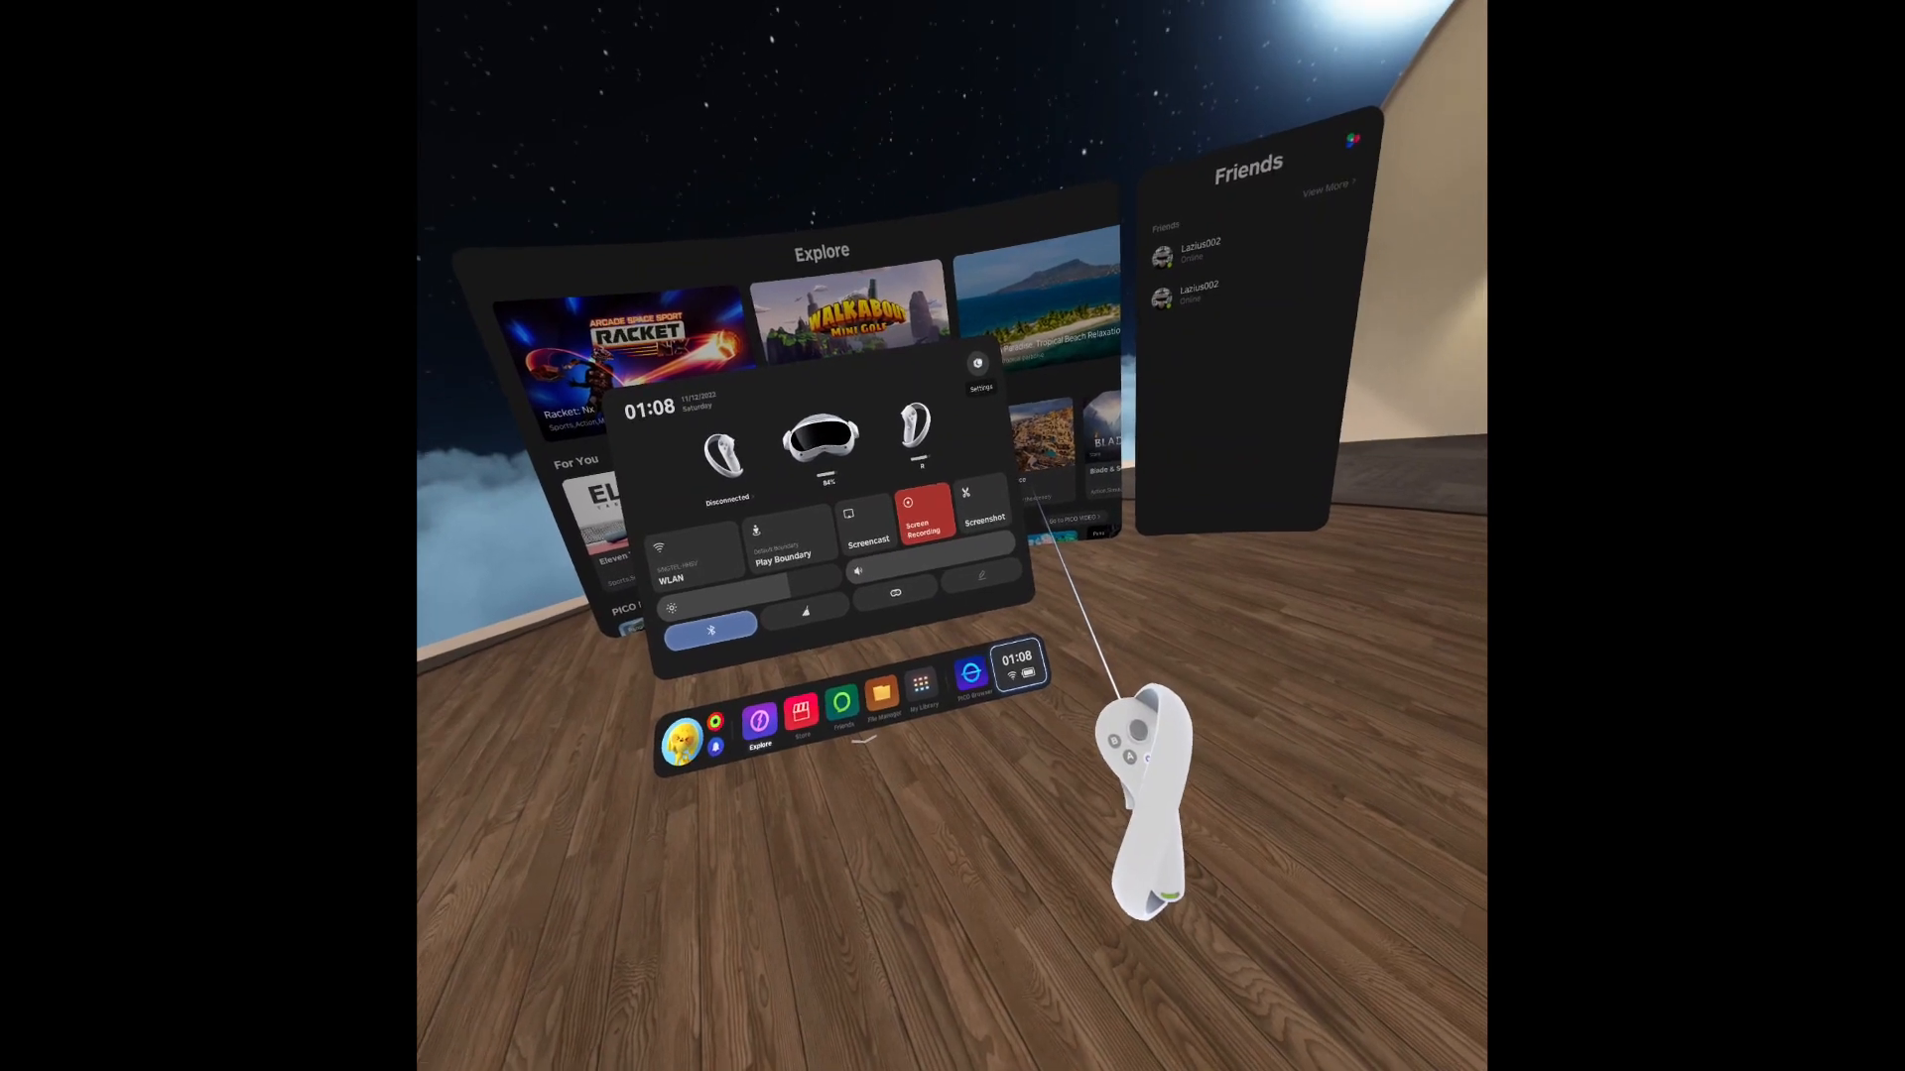
left_click(670, 572)
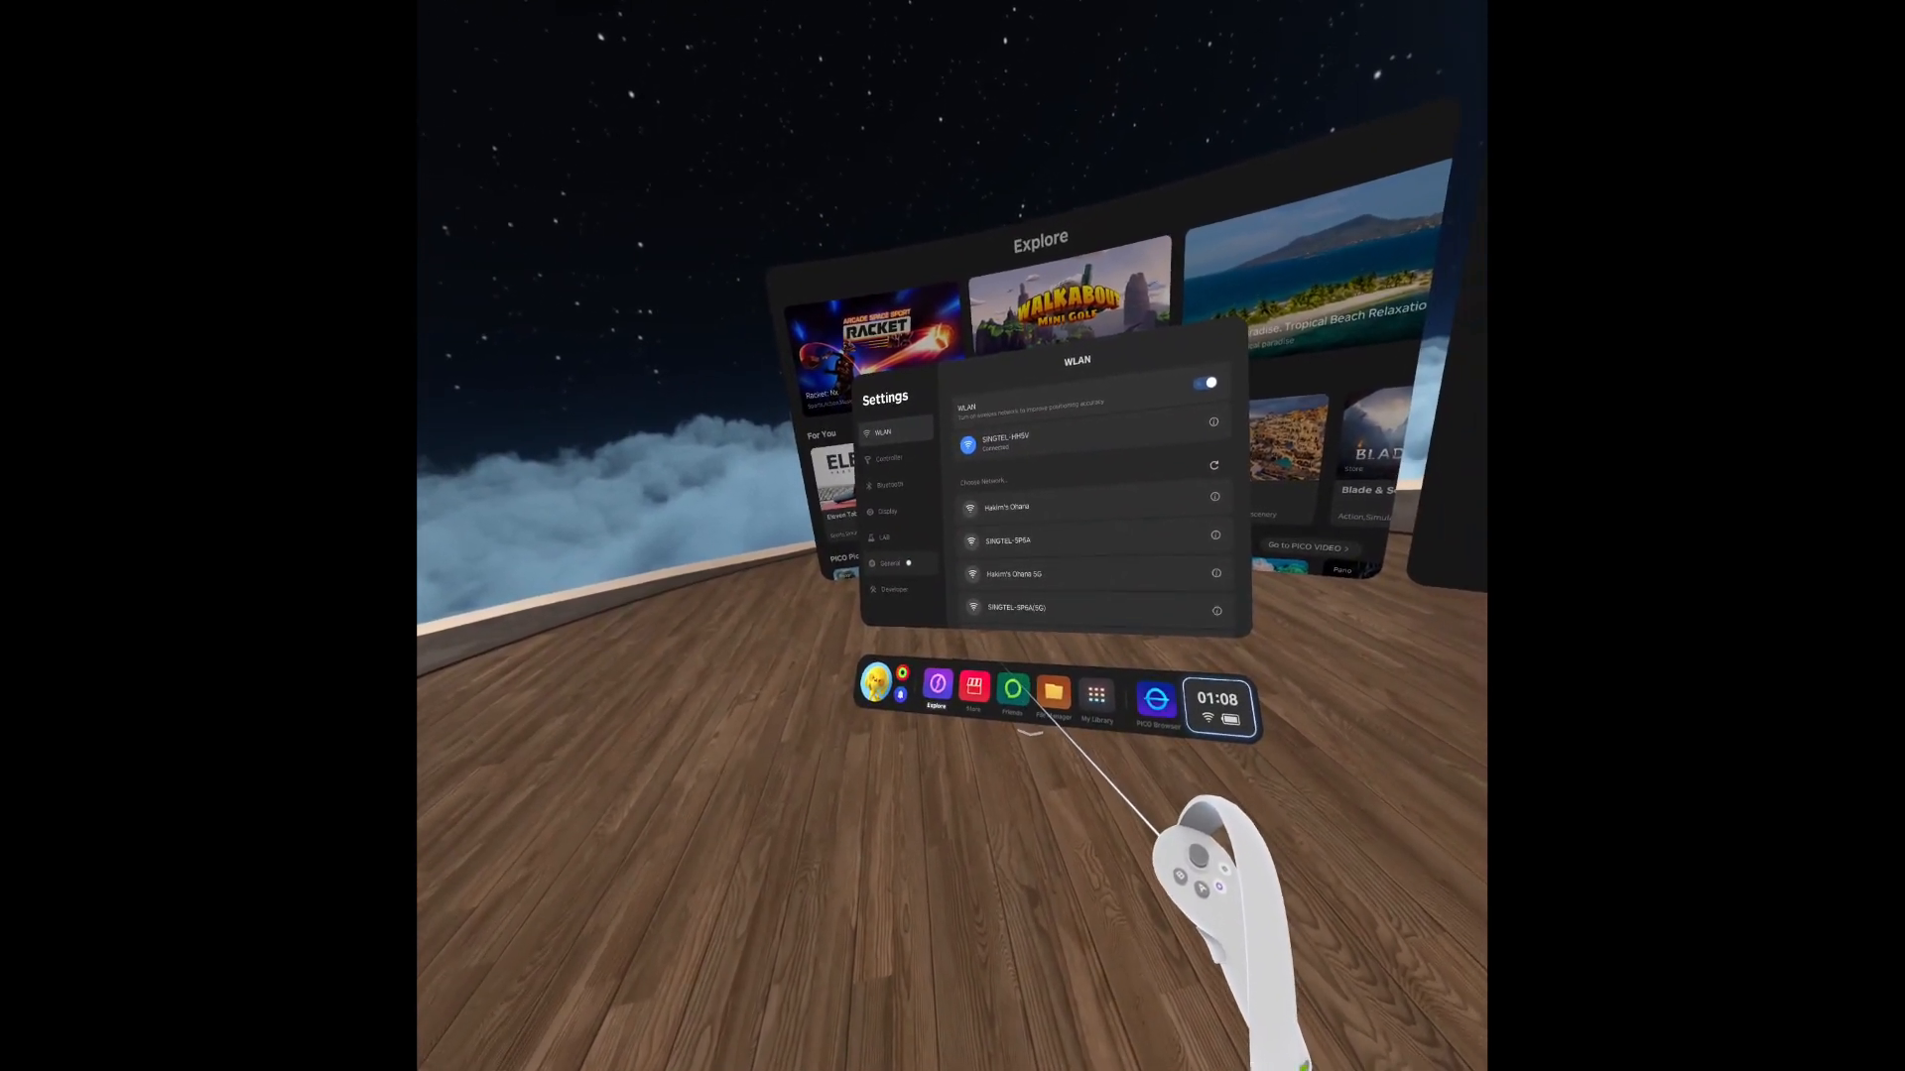
left_click(889, 562)
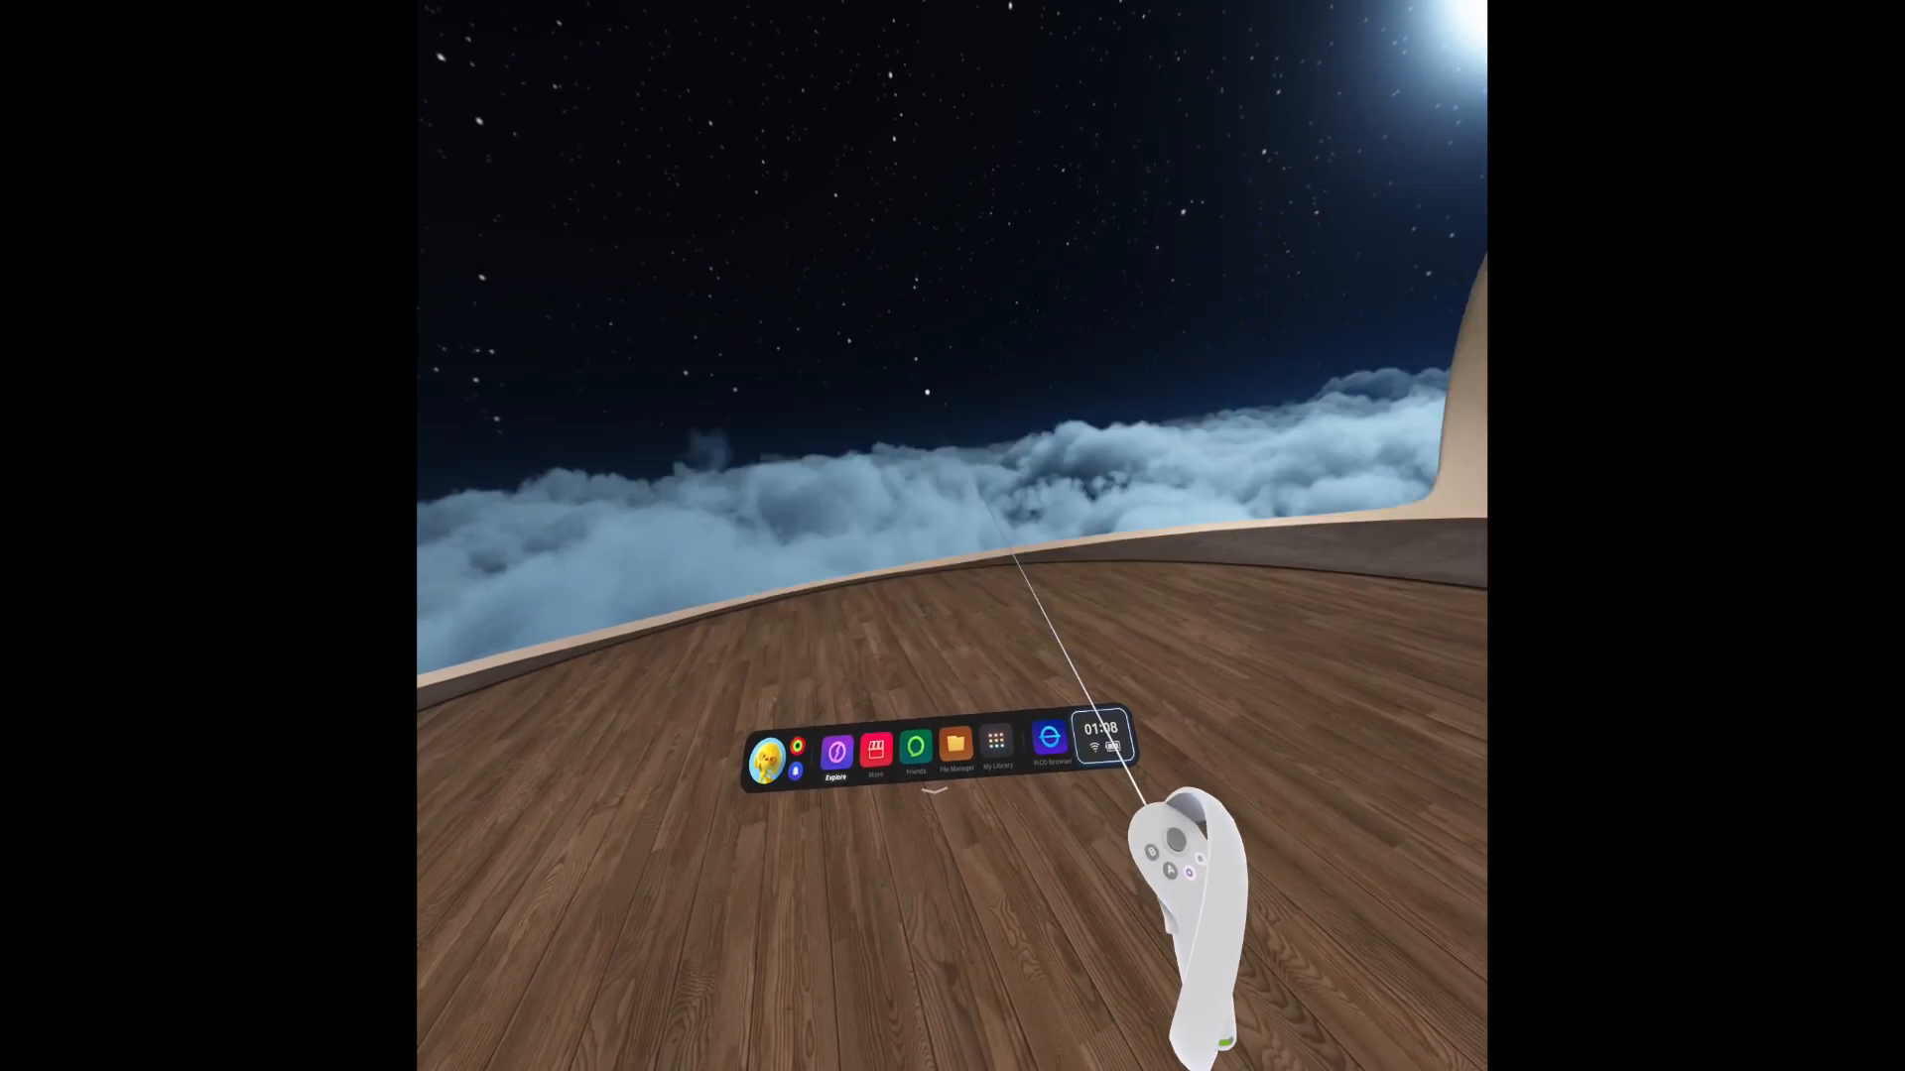
Bring up the System Update page showing the available Pico OS version and release notes.
left_click(1100, 732)
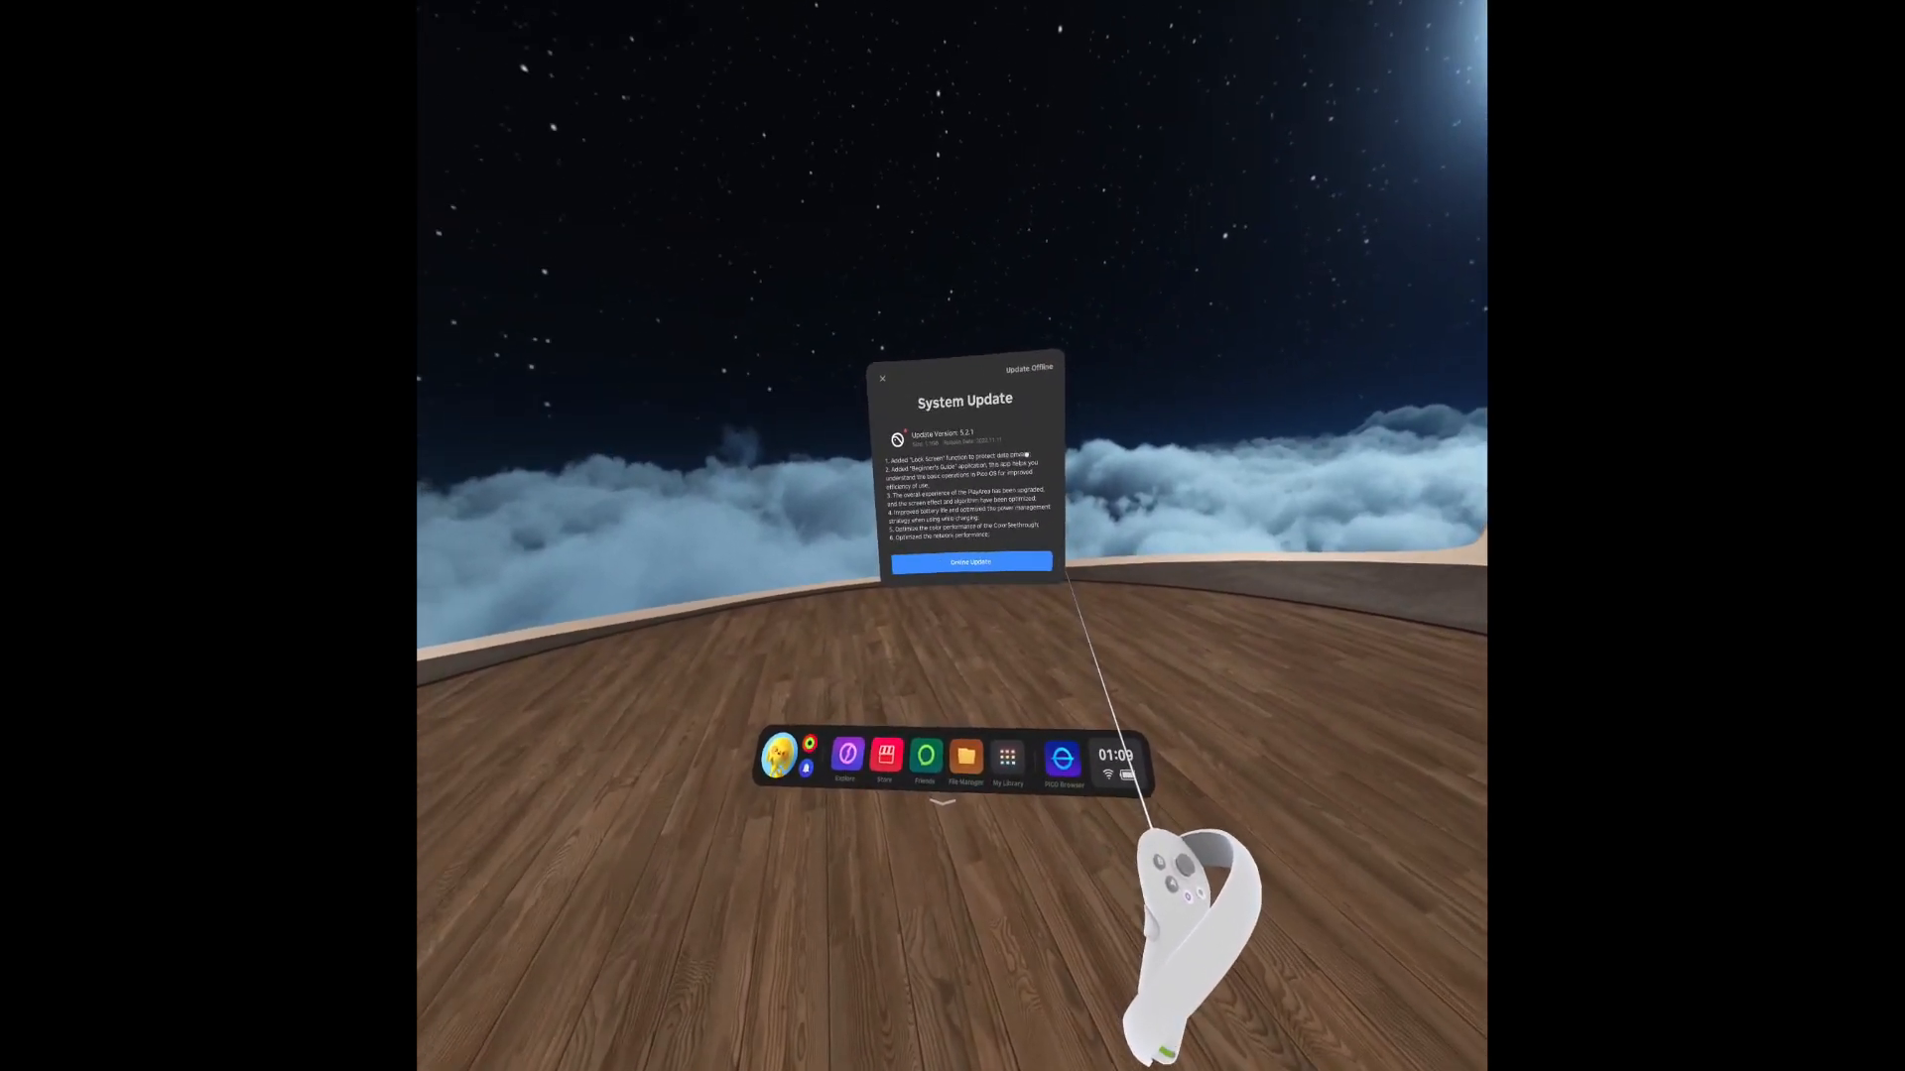
Dismiss System Update, go to Explore, and reach the WLAN settings through Quick Settings.
left_click(882, 378)
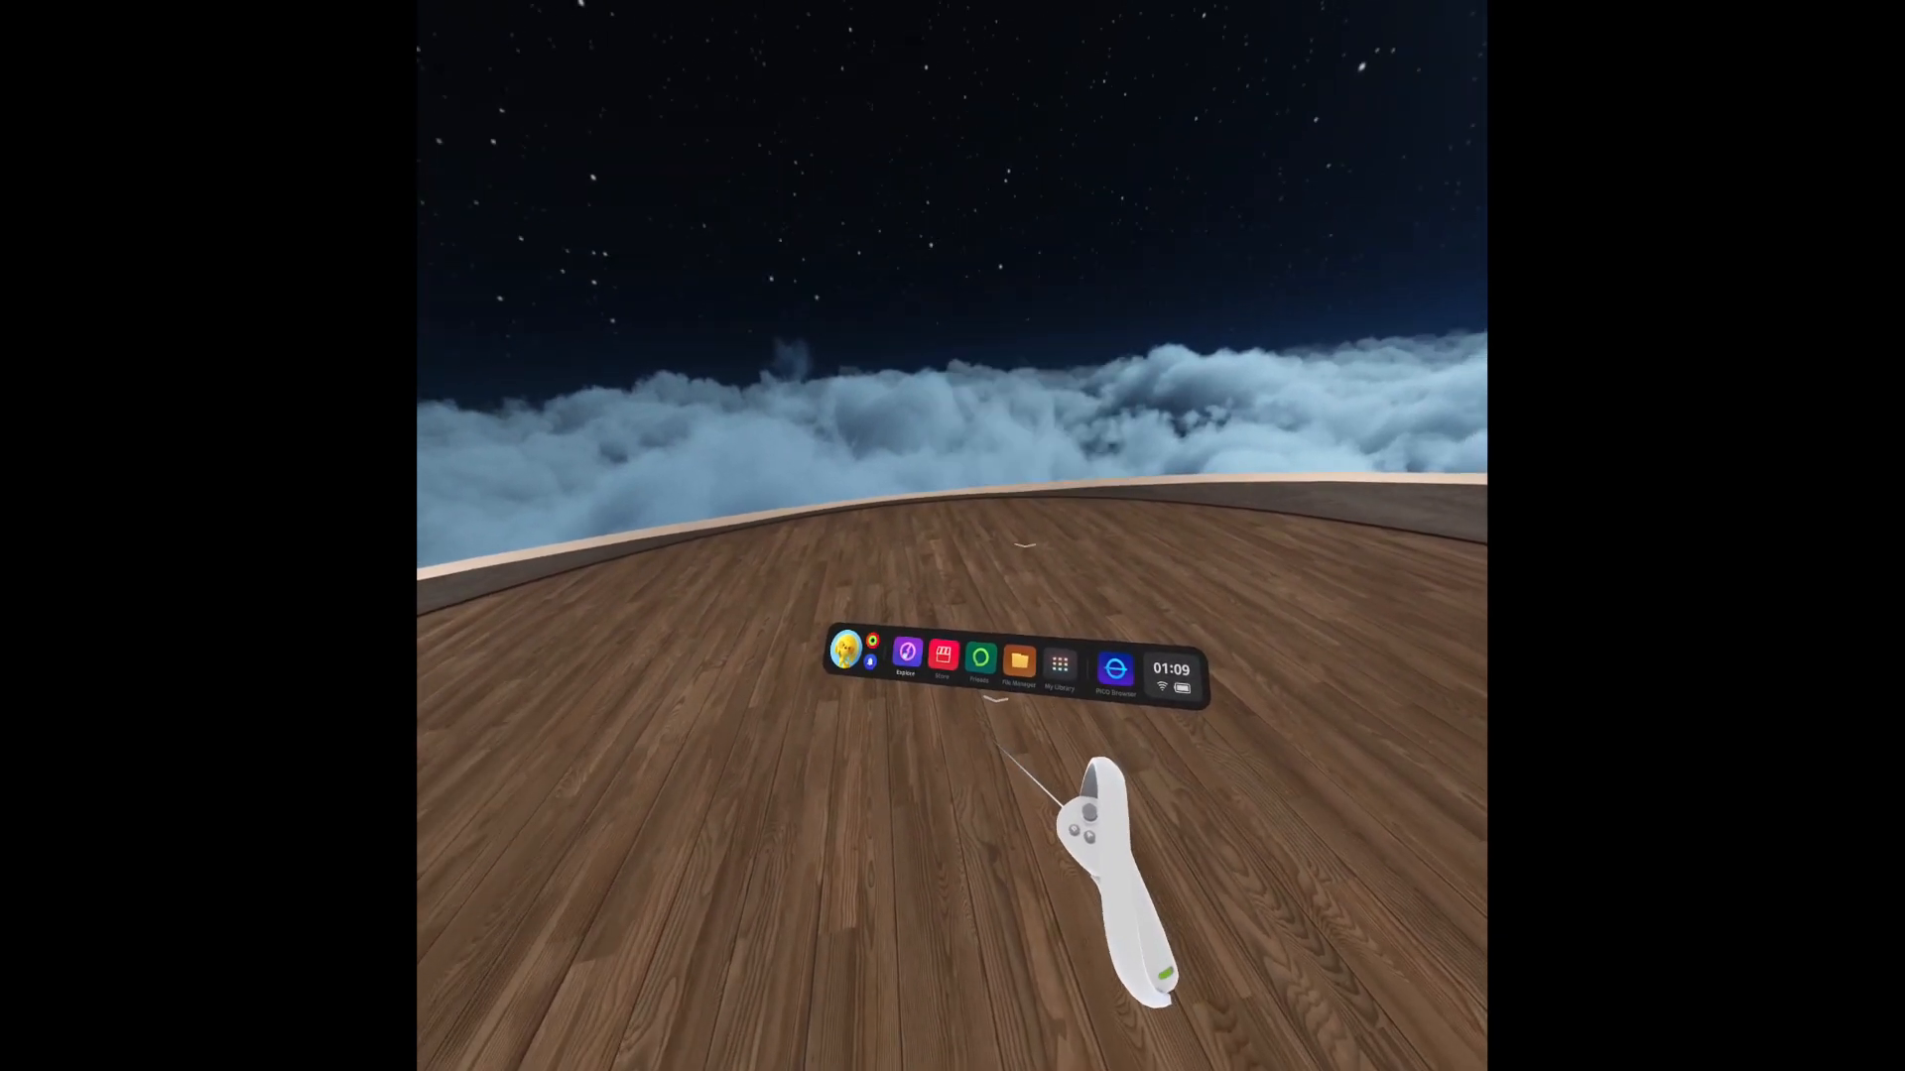
left_click(904, 656)
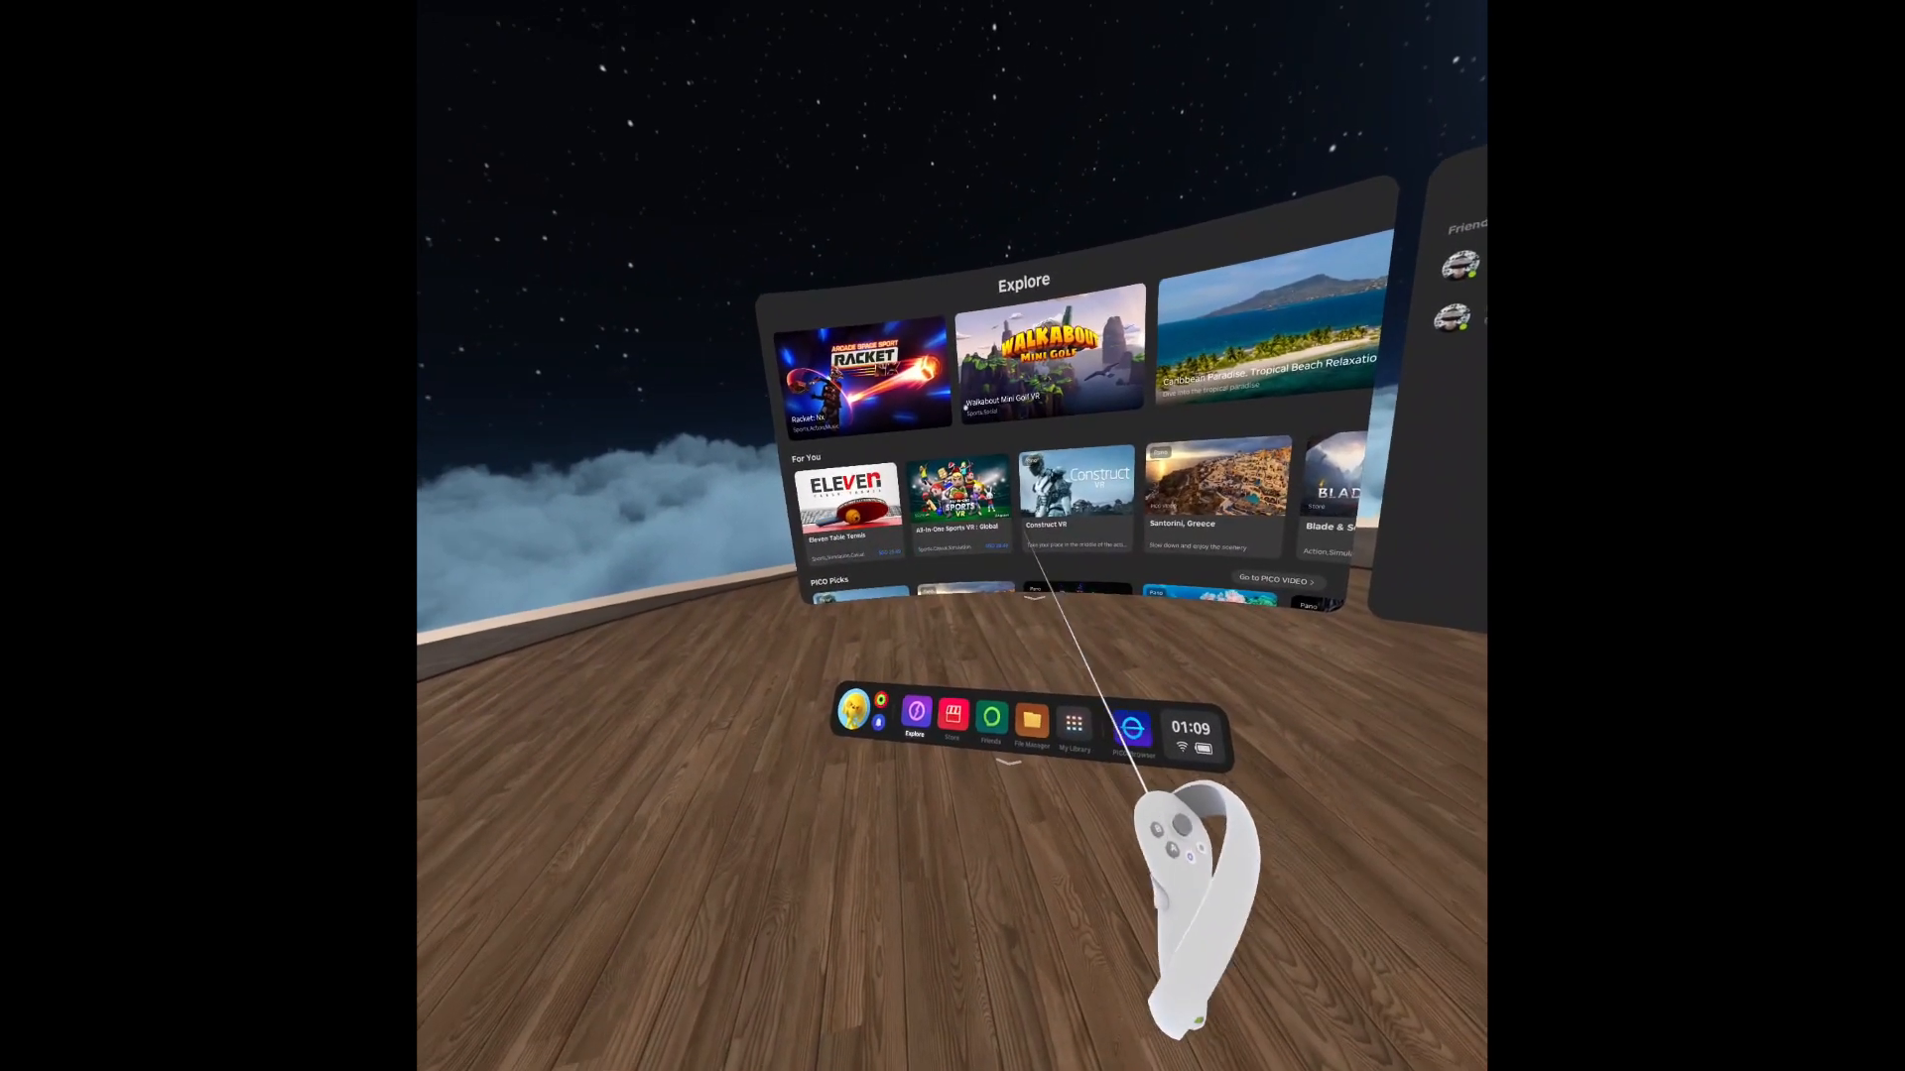
left_click(1166, 729)
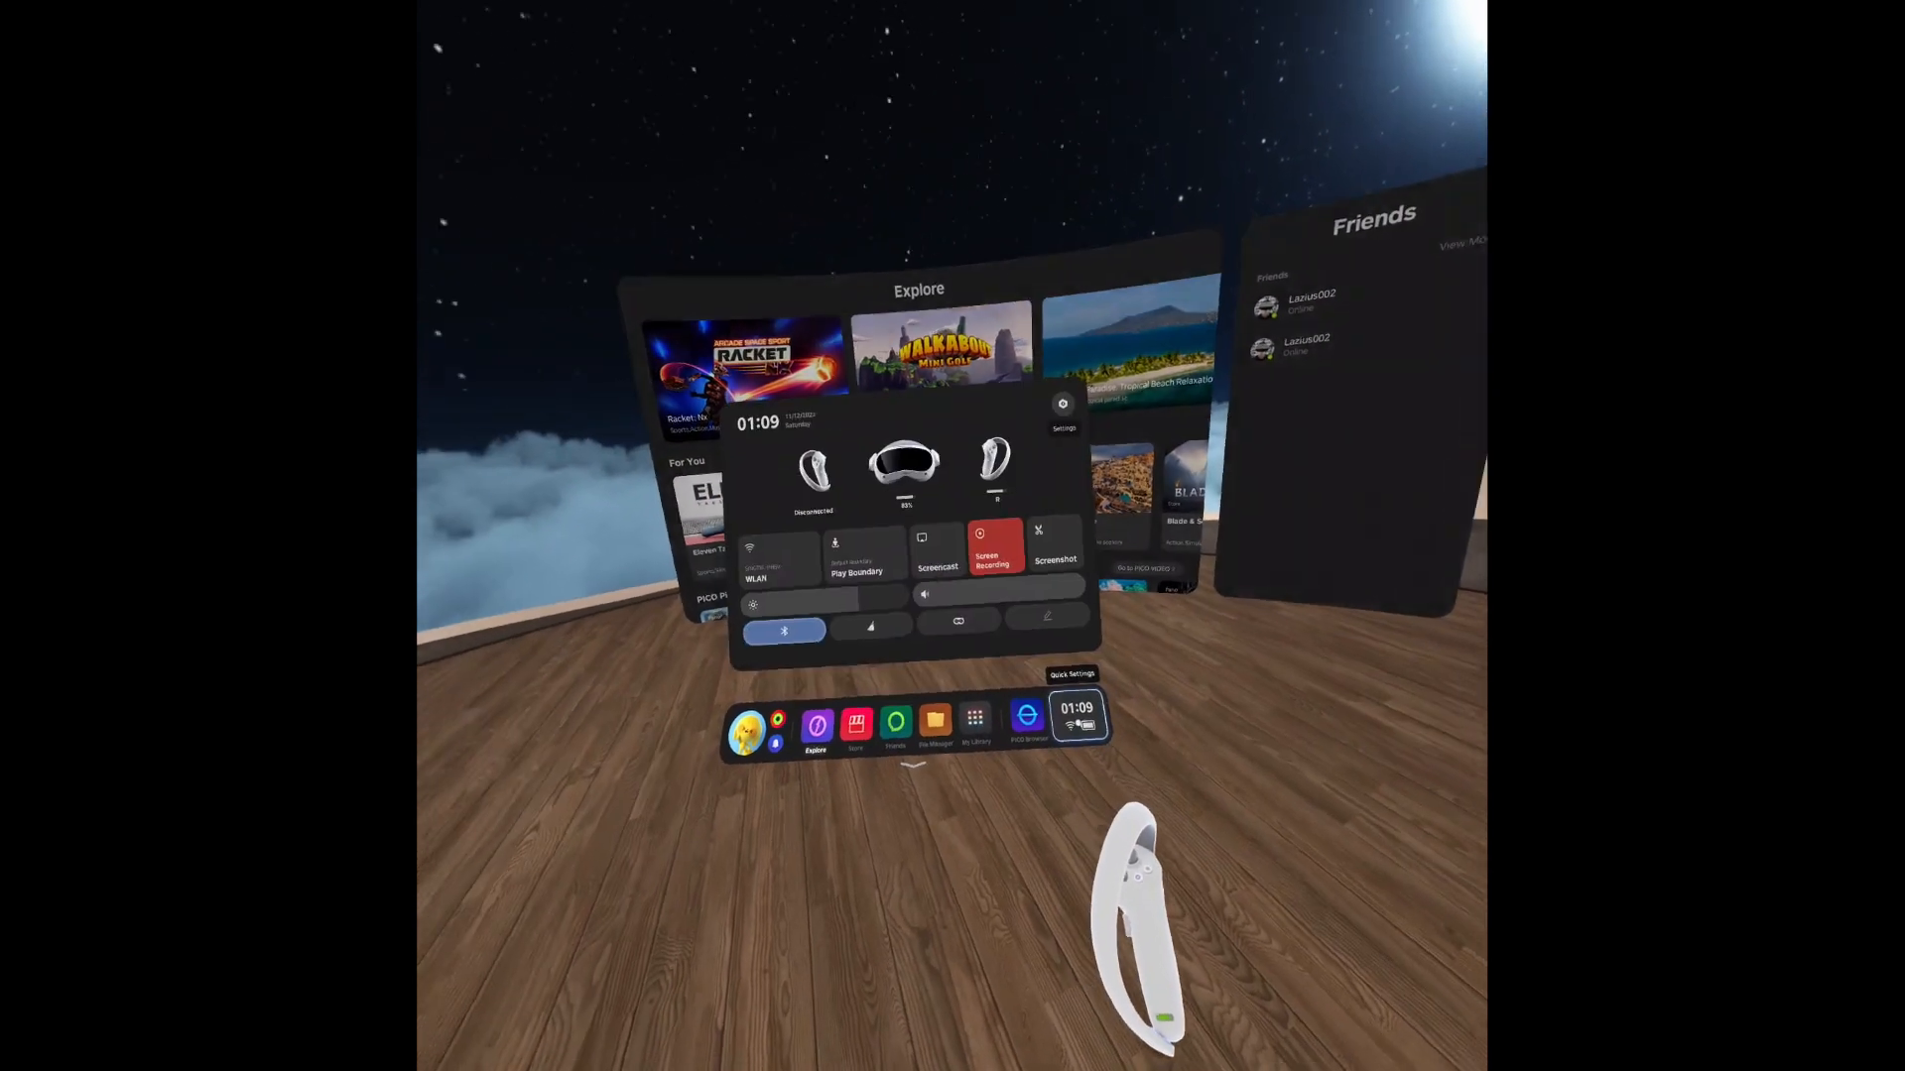
left_click(752, 553)
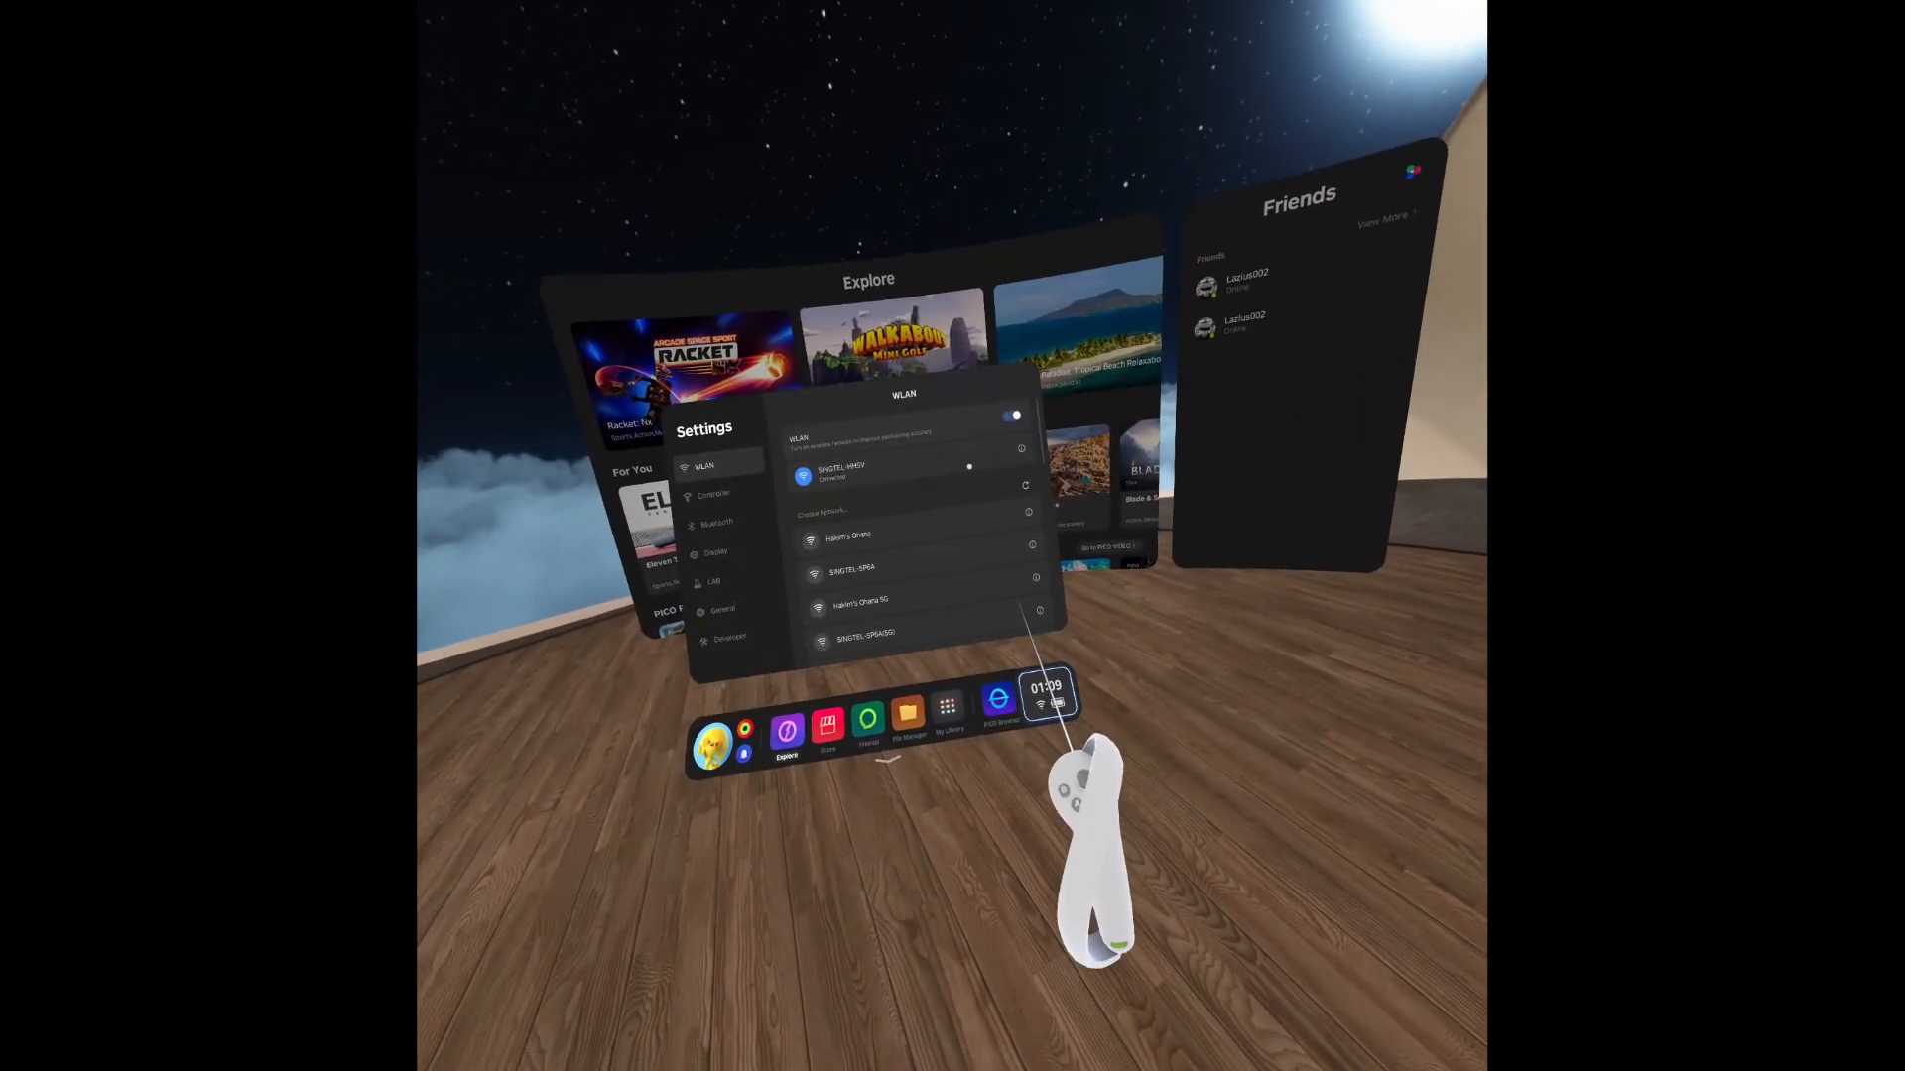
left_click(714, 610)
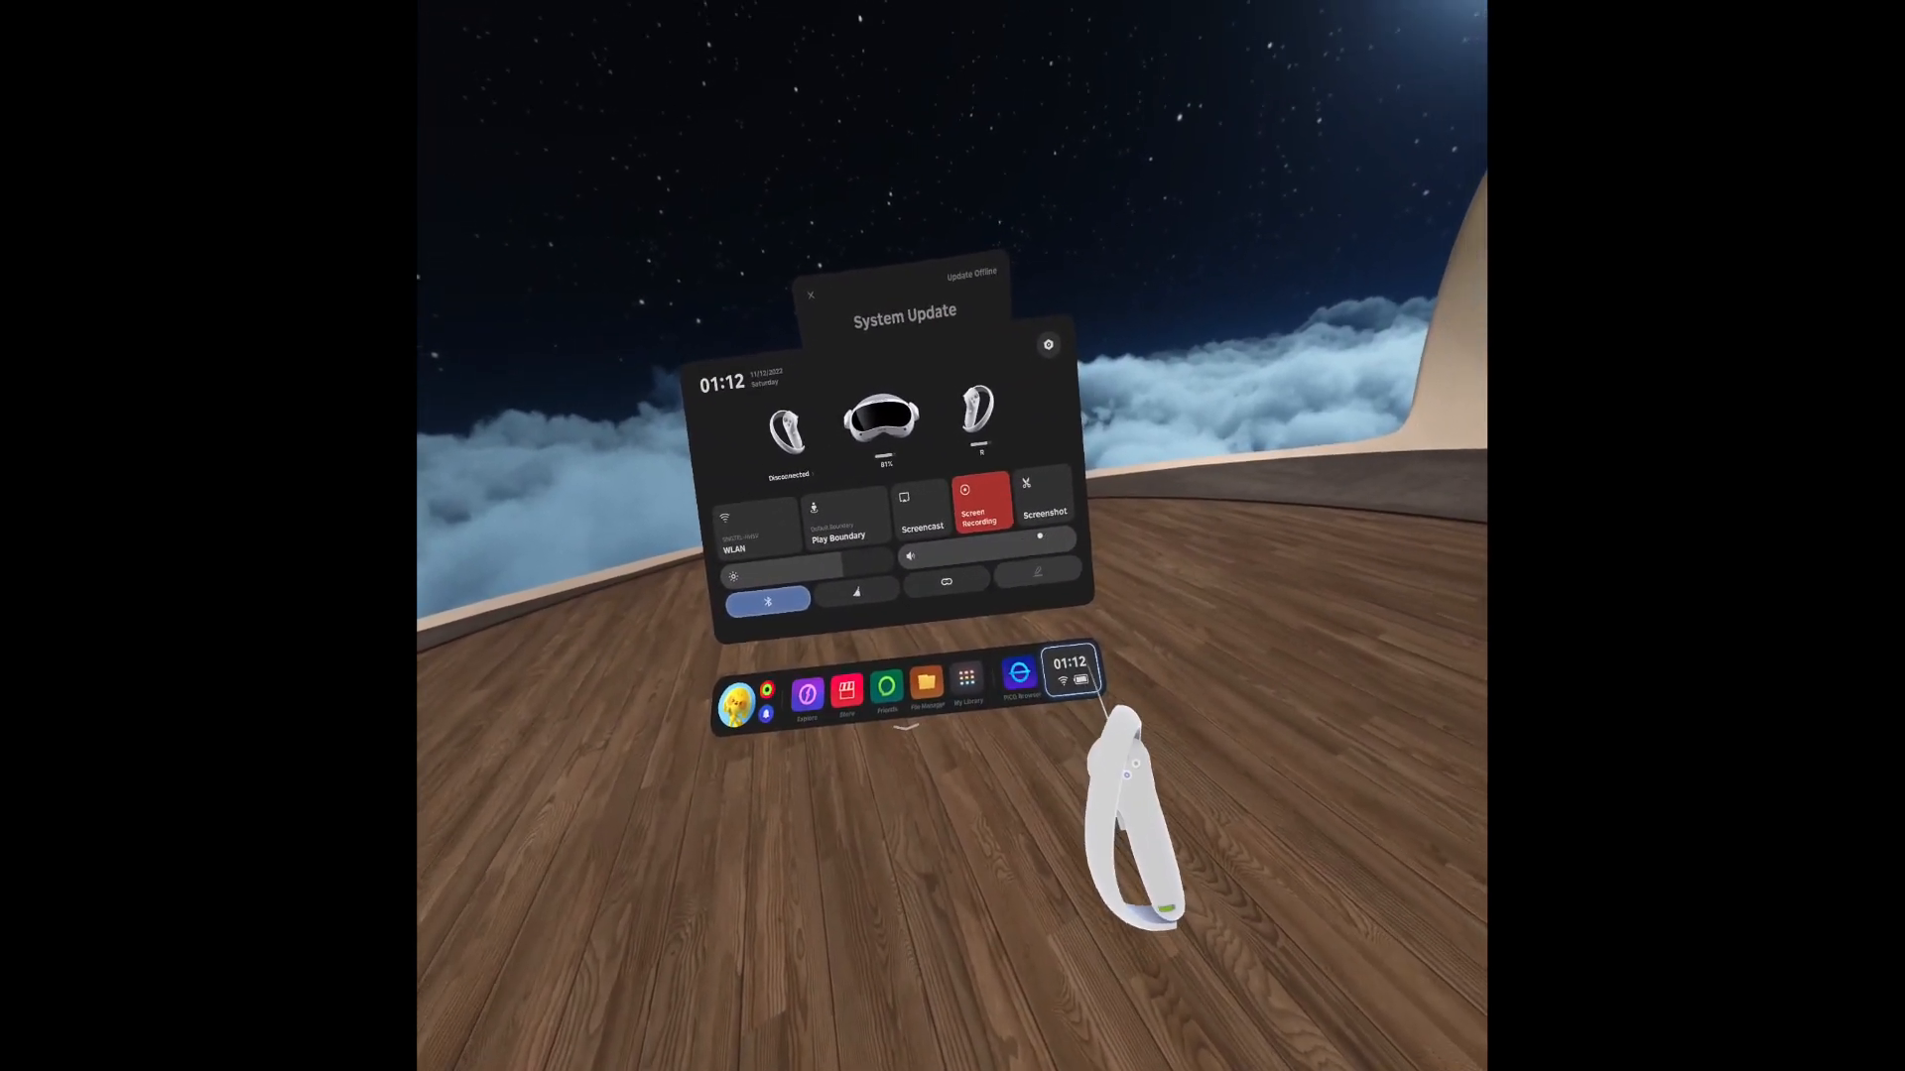
Show the Wi-Fi settings page listing the connected network over System Update.
left_click(753, 529)
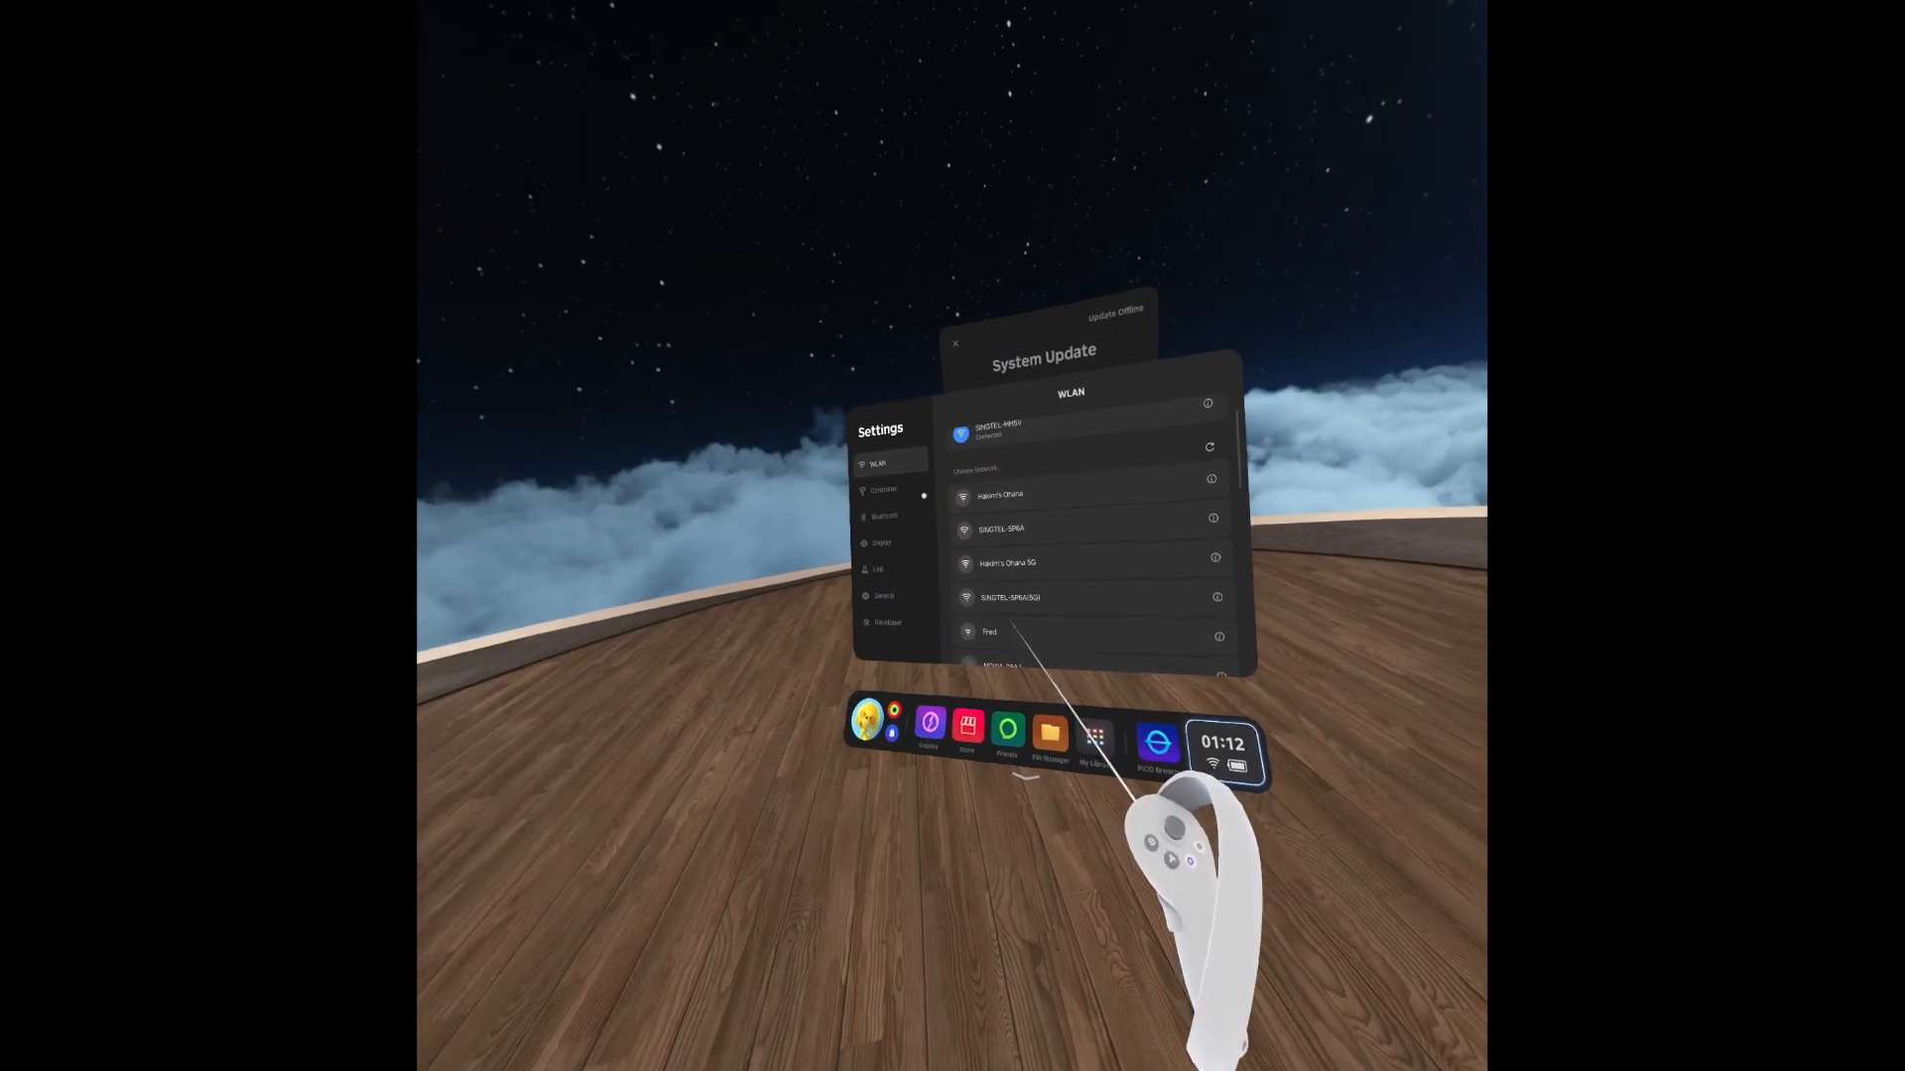
Review Bluetooth and Display settings, close Settings, and launch the Store from the dock.
left_click(883, 515)
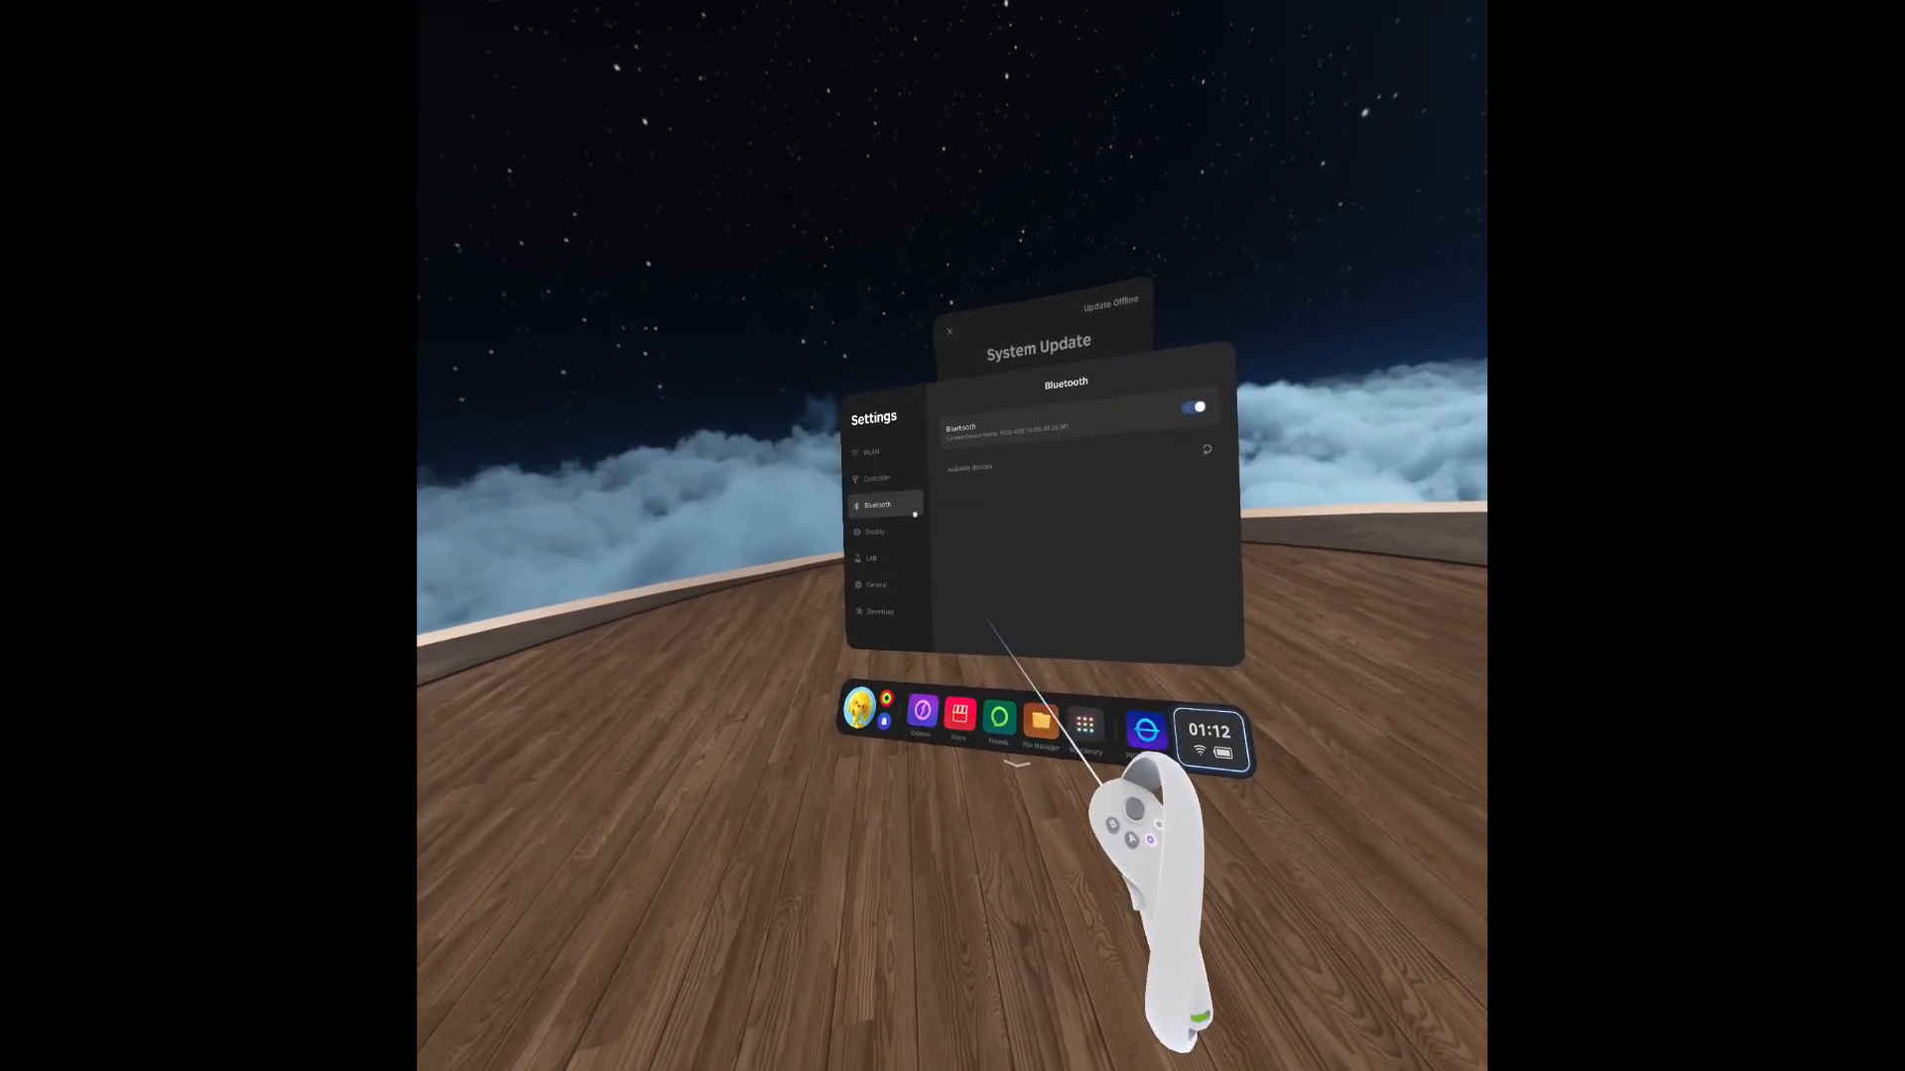
left_click(872, 529)
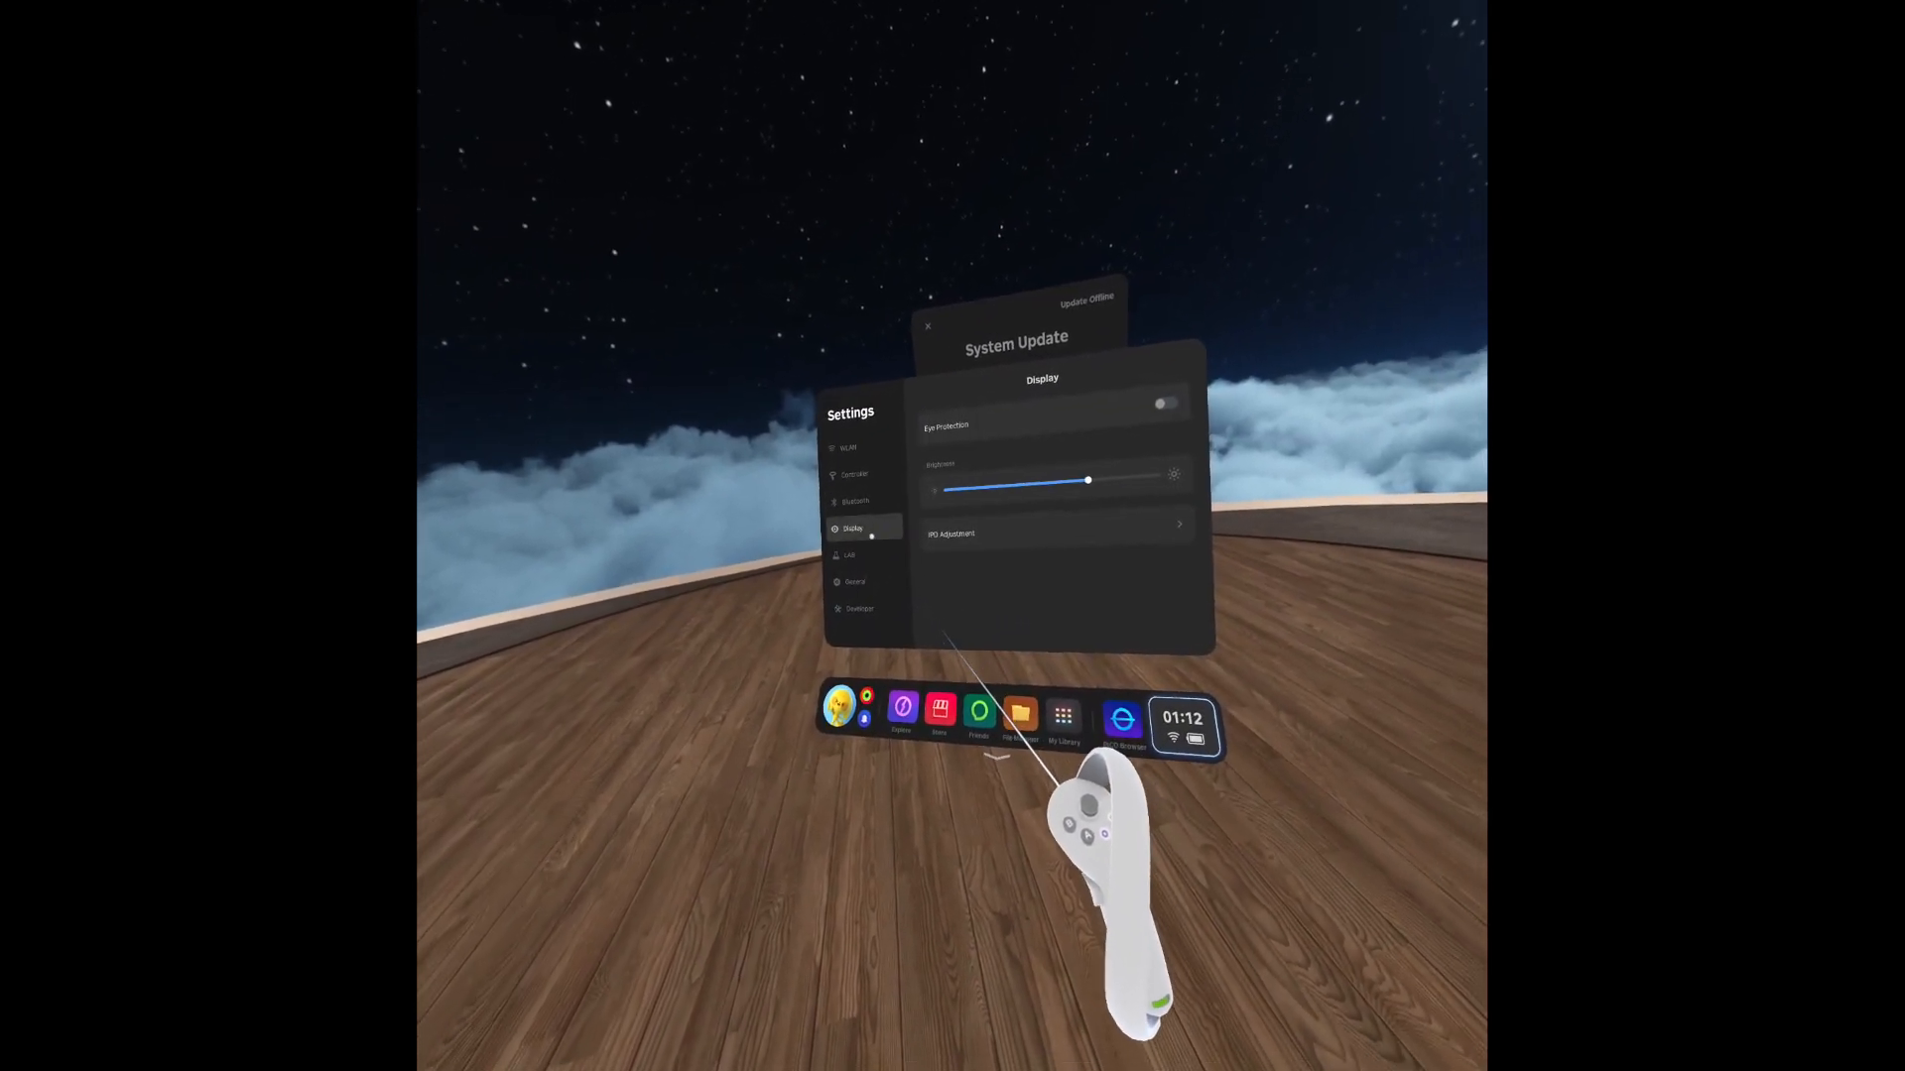
left_click(849, 557)
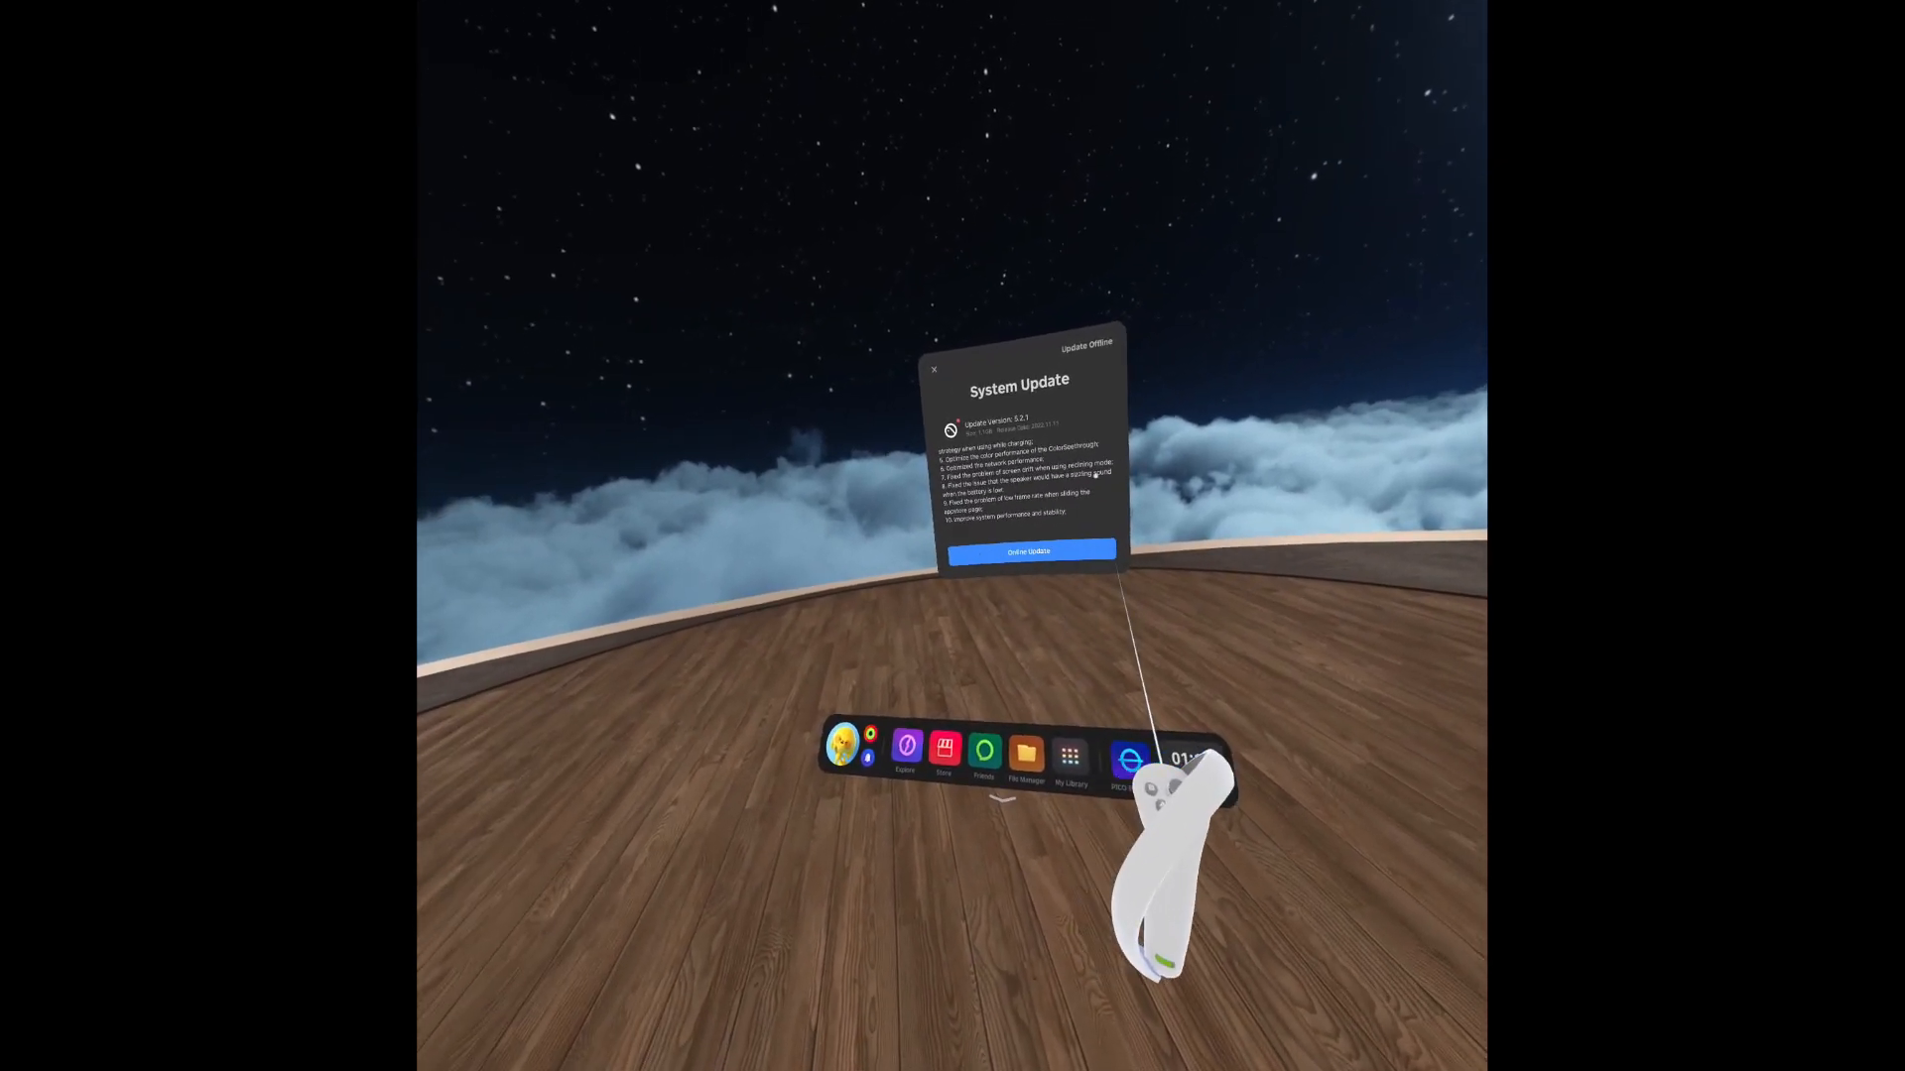
mouse_move(1167, 777)
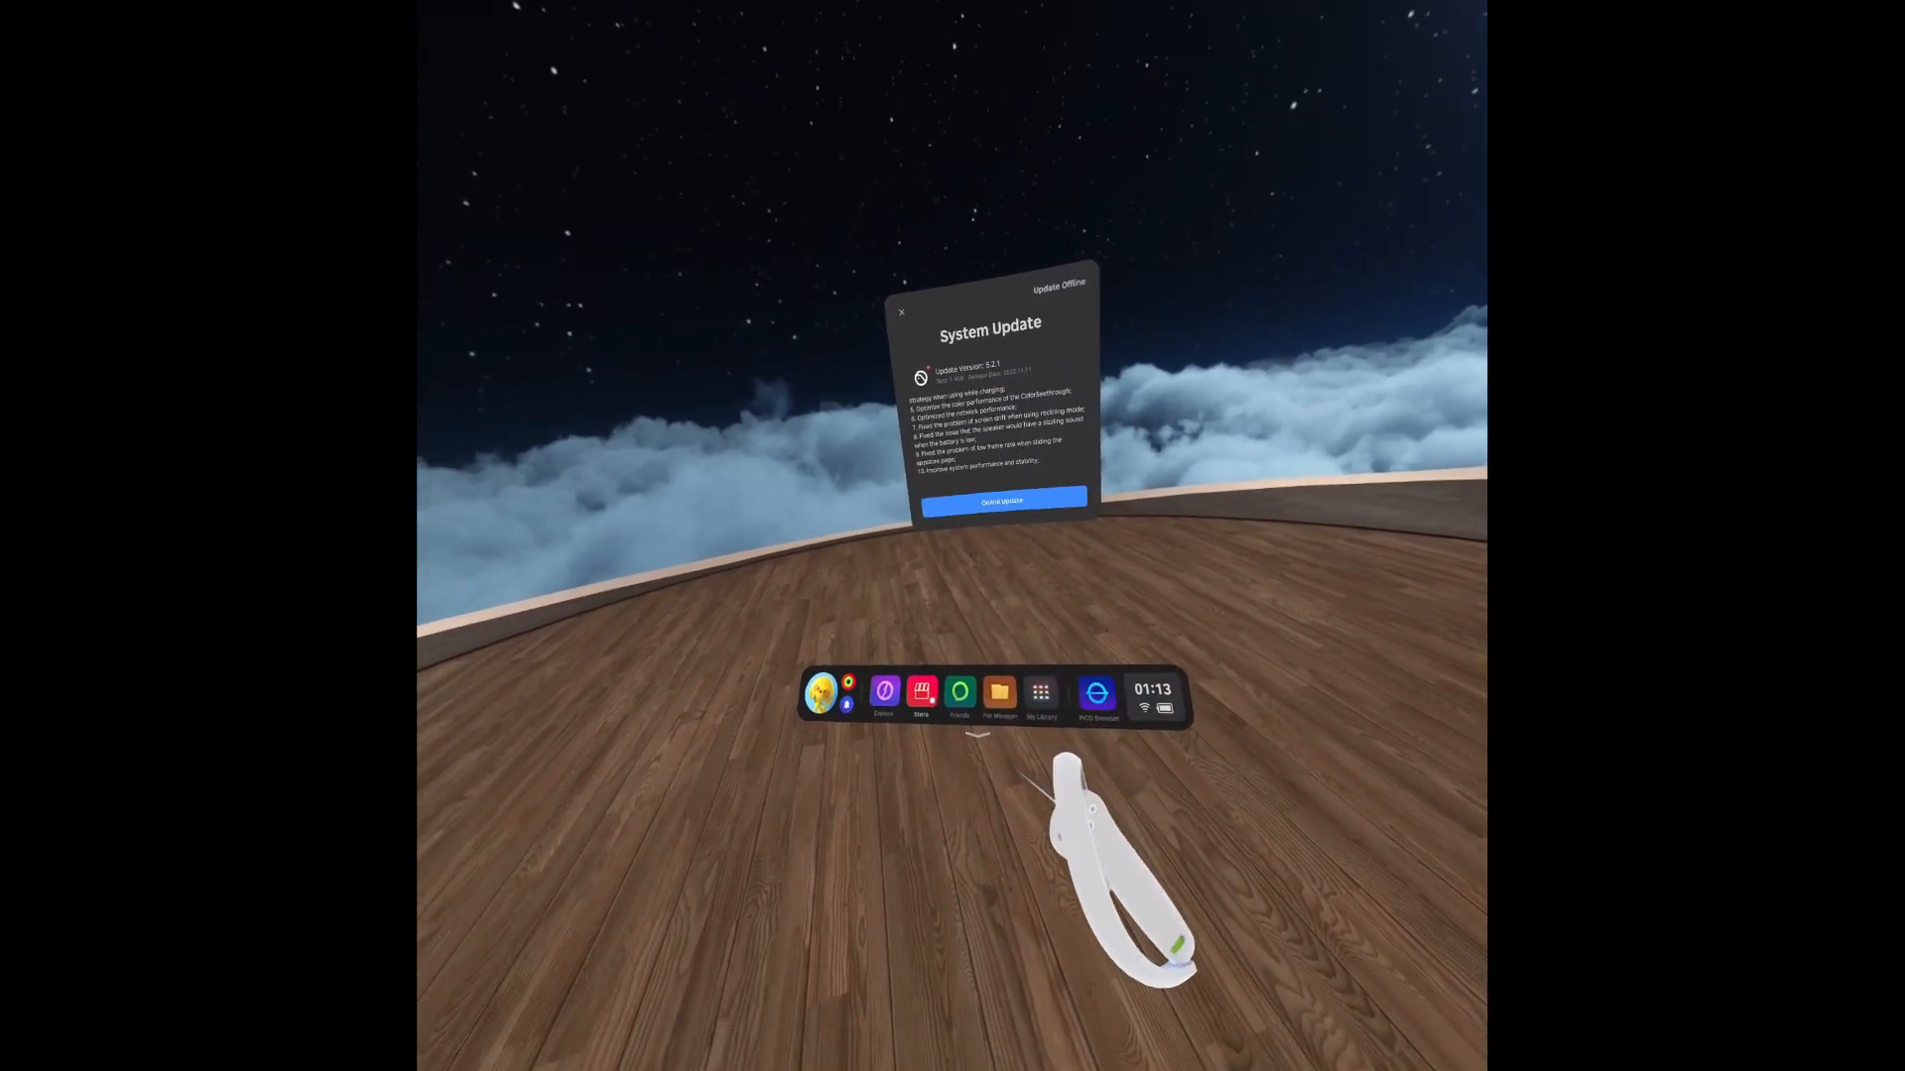
left_click(922, 692)
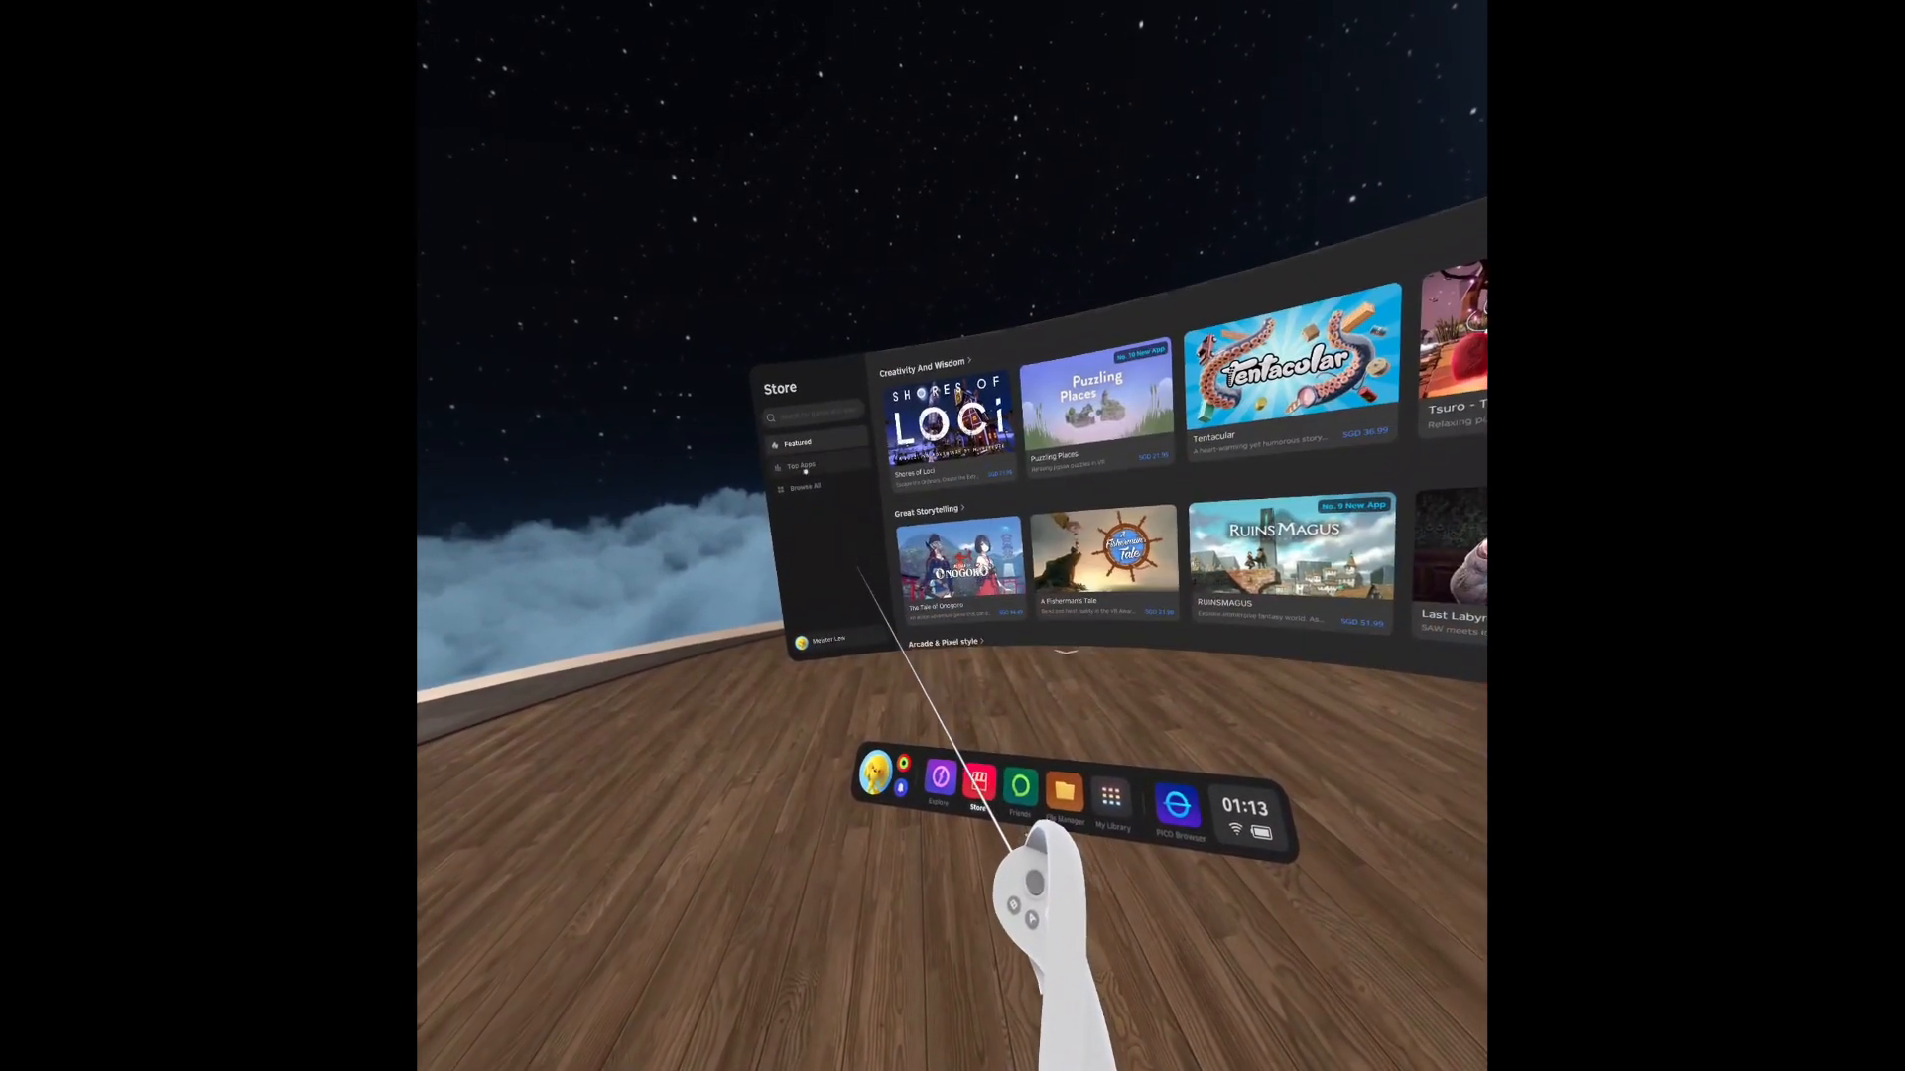
Show the Store's Featured apps, bringing up the 'Welcome to PICO' guide panel.
left_click(801, 466)
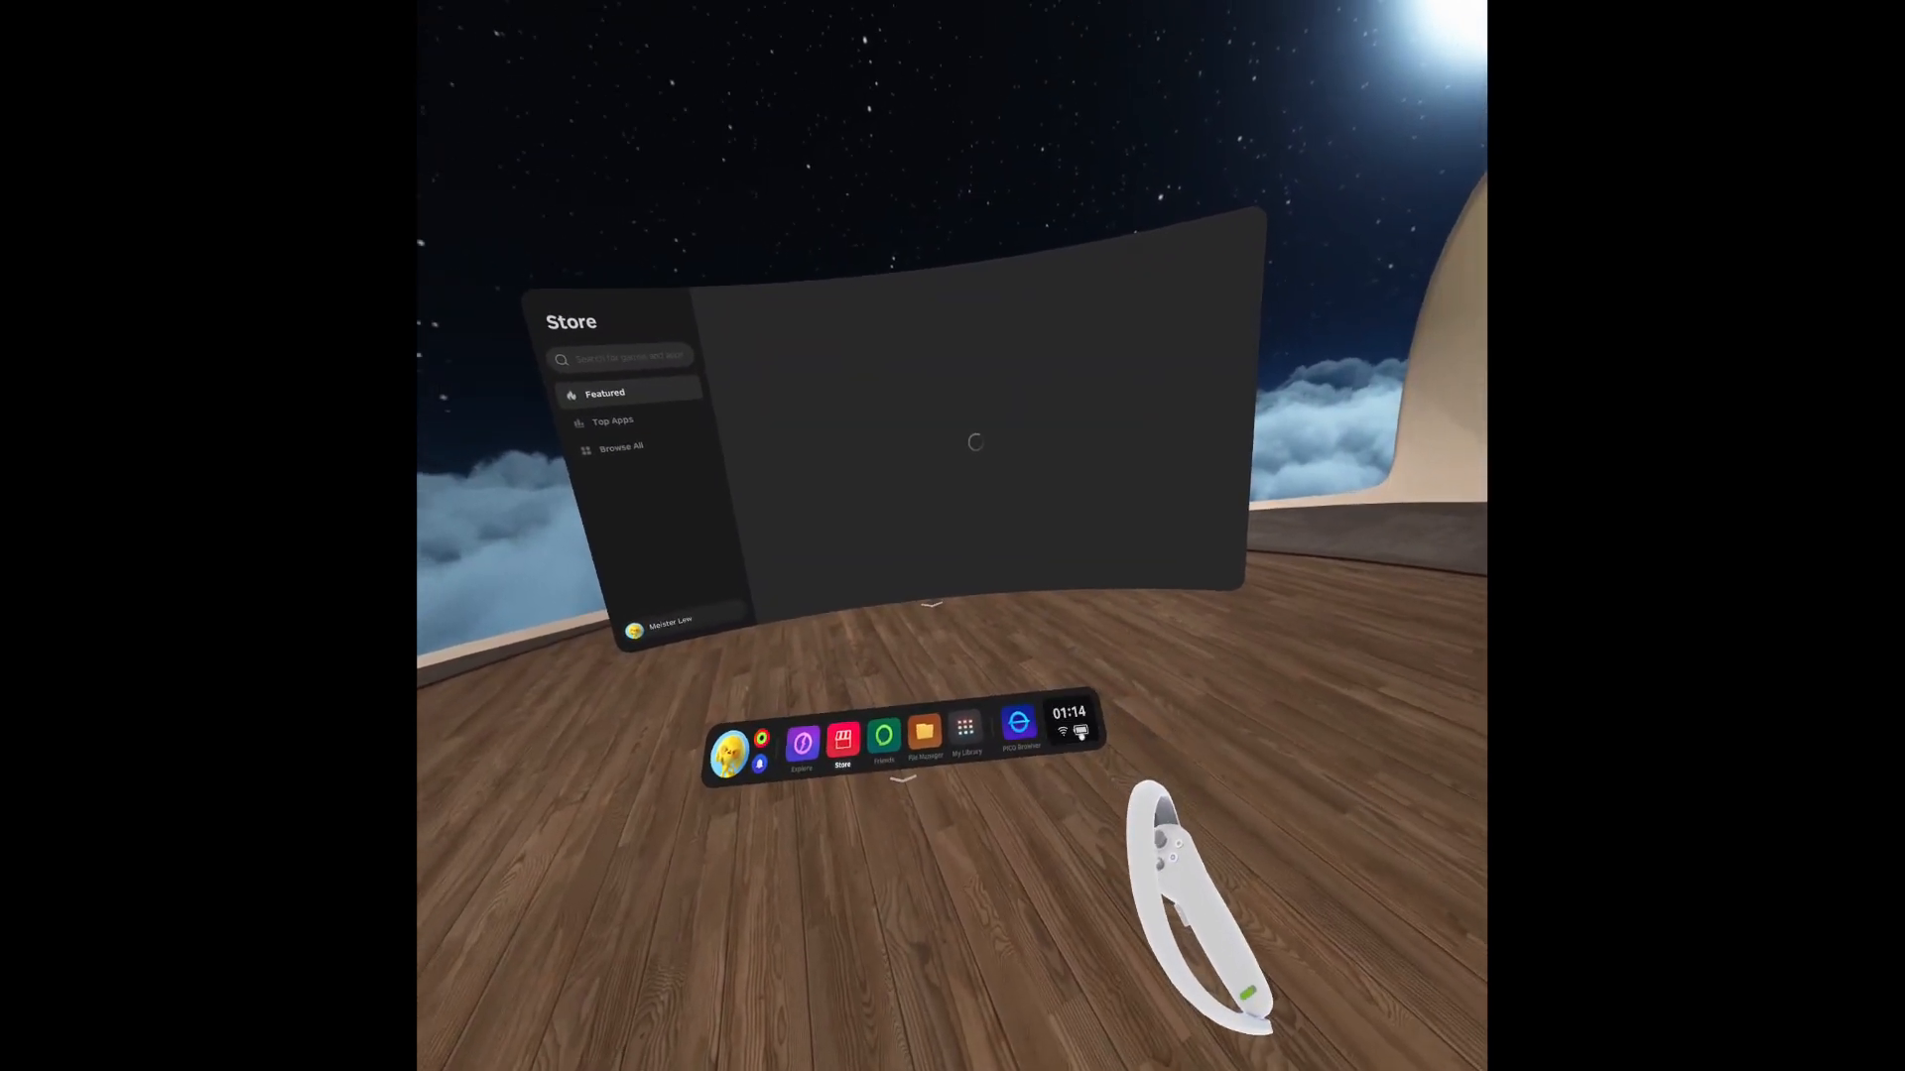
left_click(1073, 729)
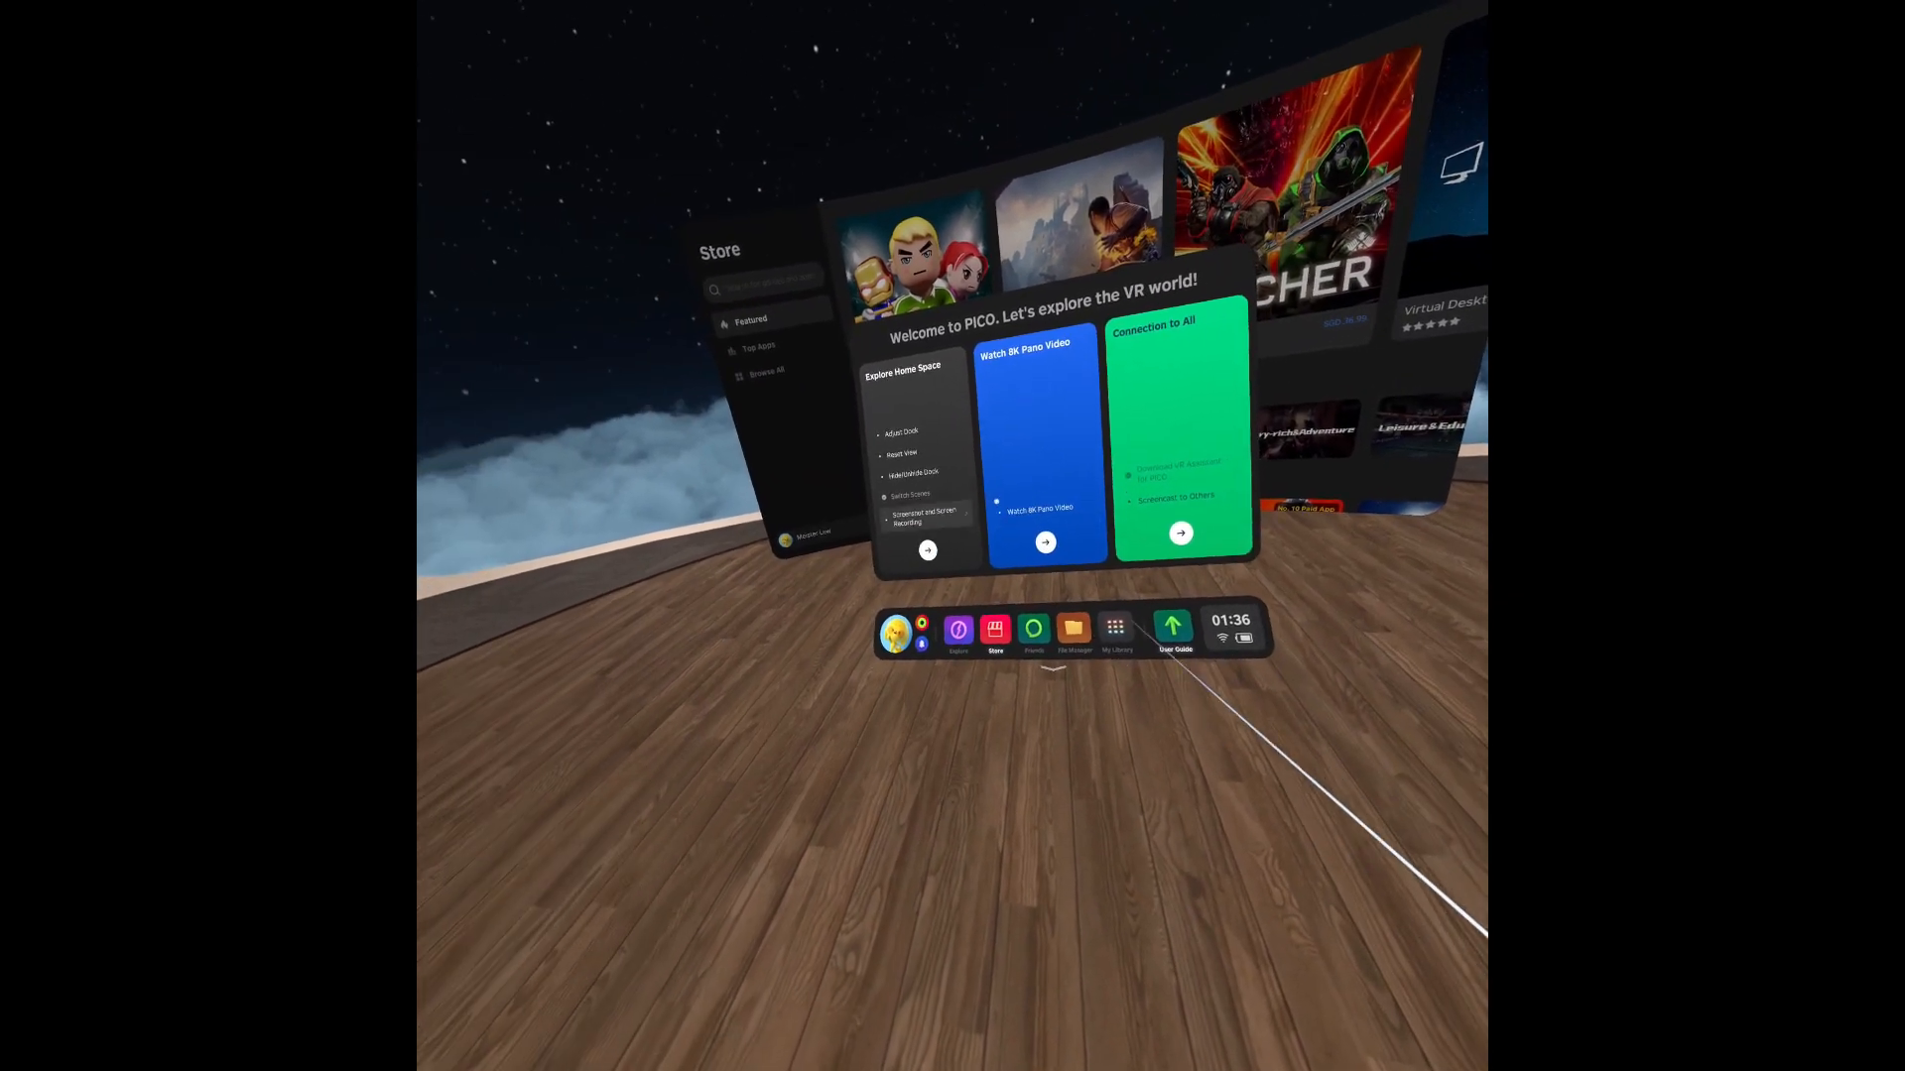
mouse_move(952, 536)
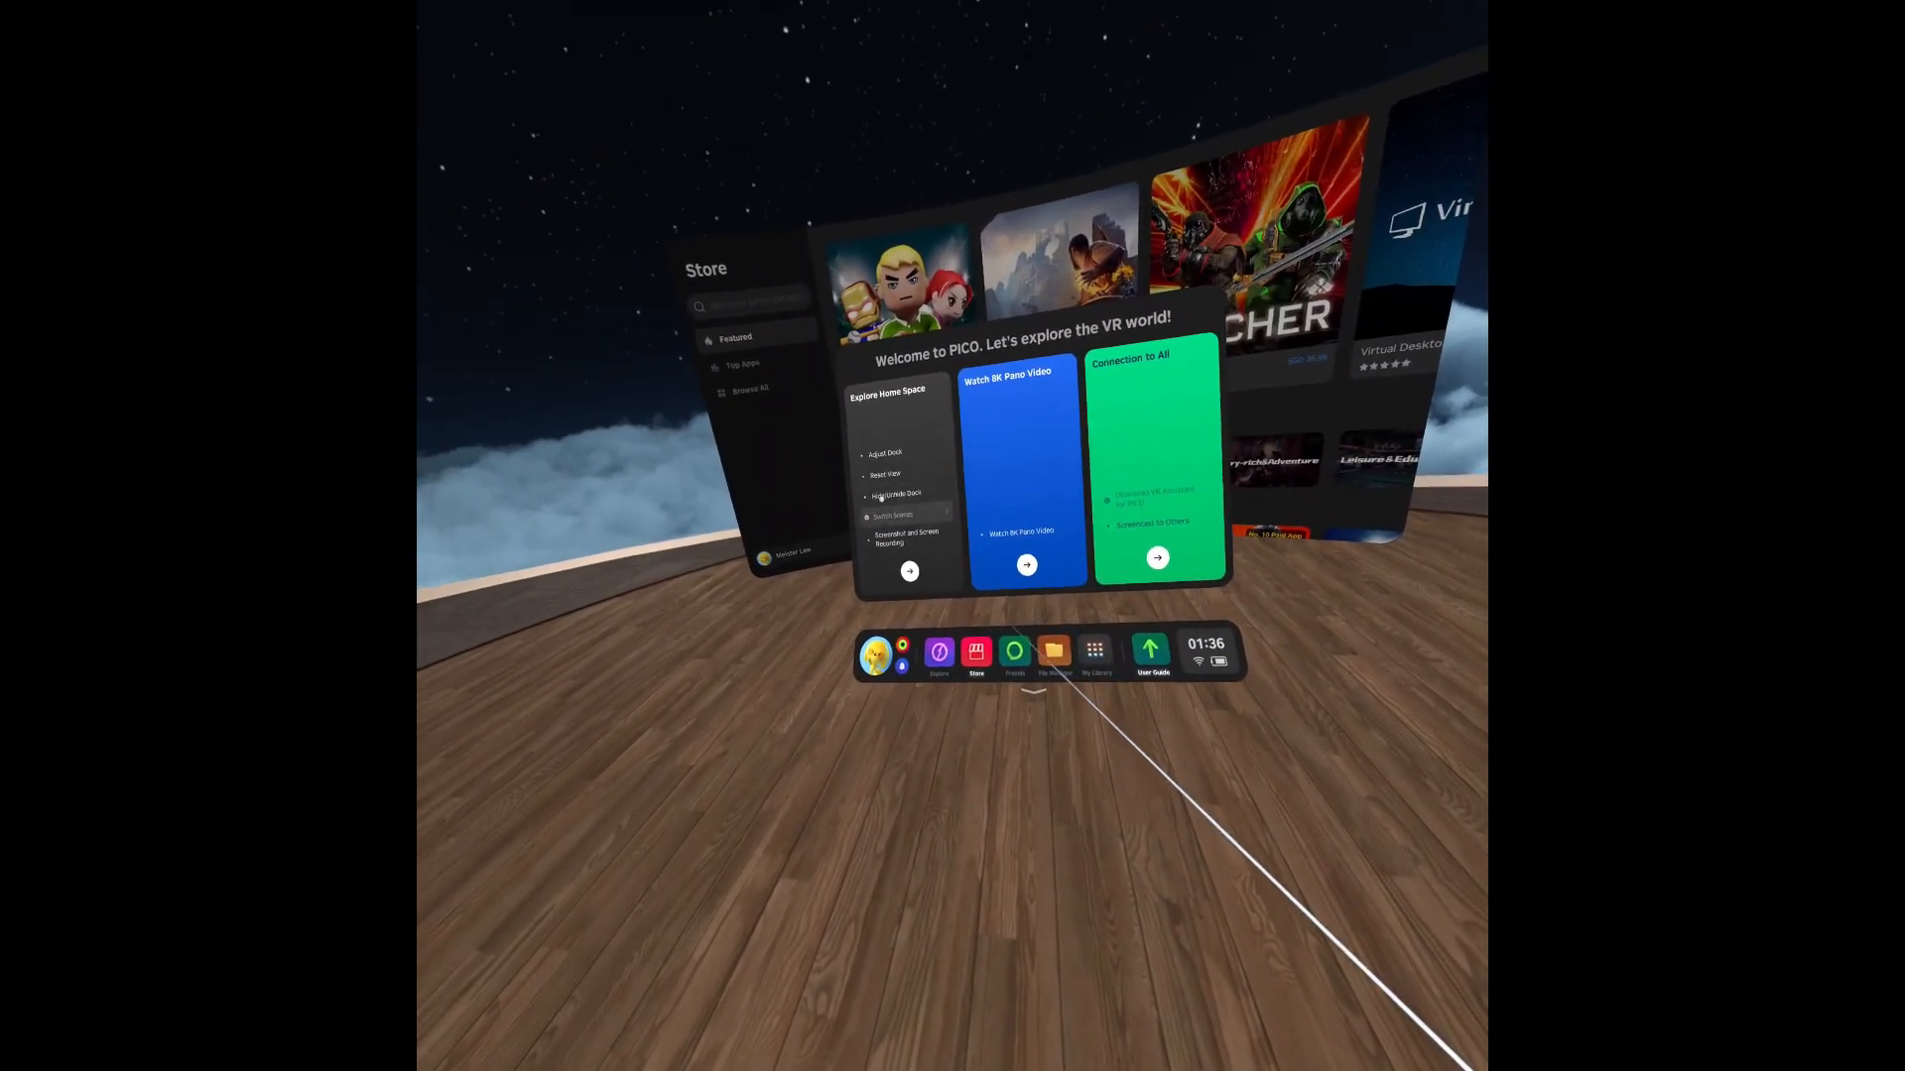